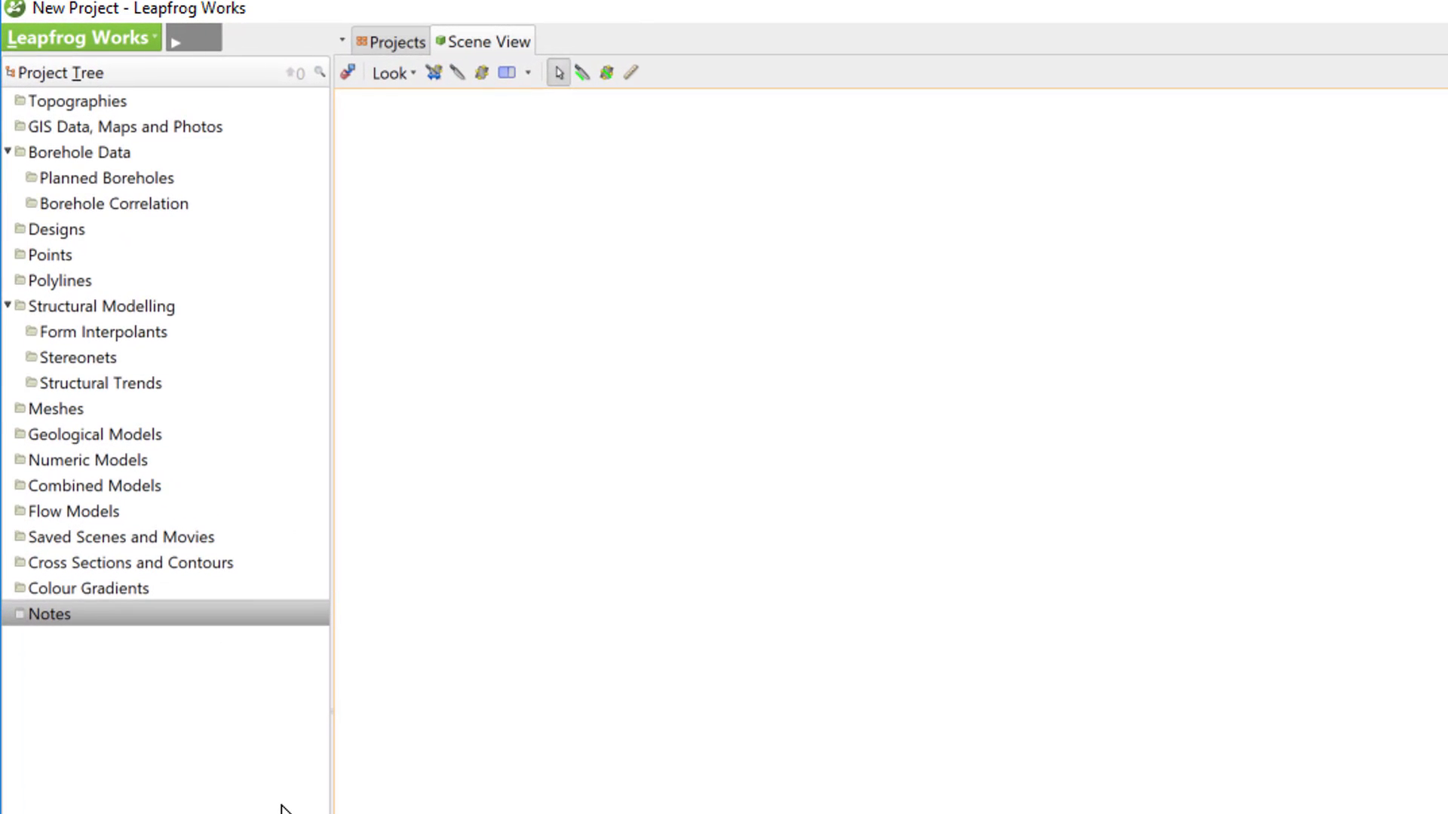
Start Import Boreholes from Borehole Data and load 456456.ags as the collar file.
left_click(83, 153)
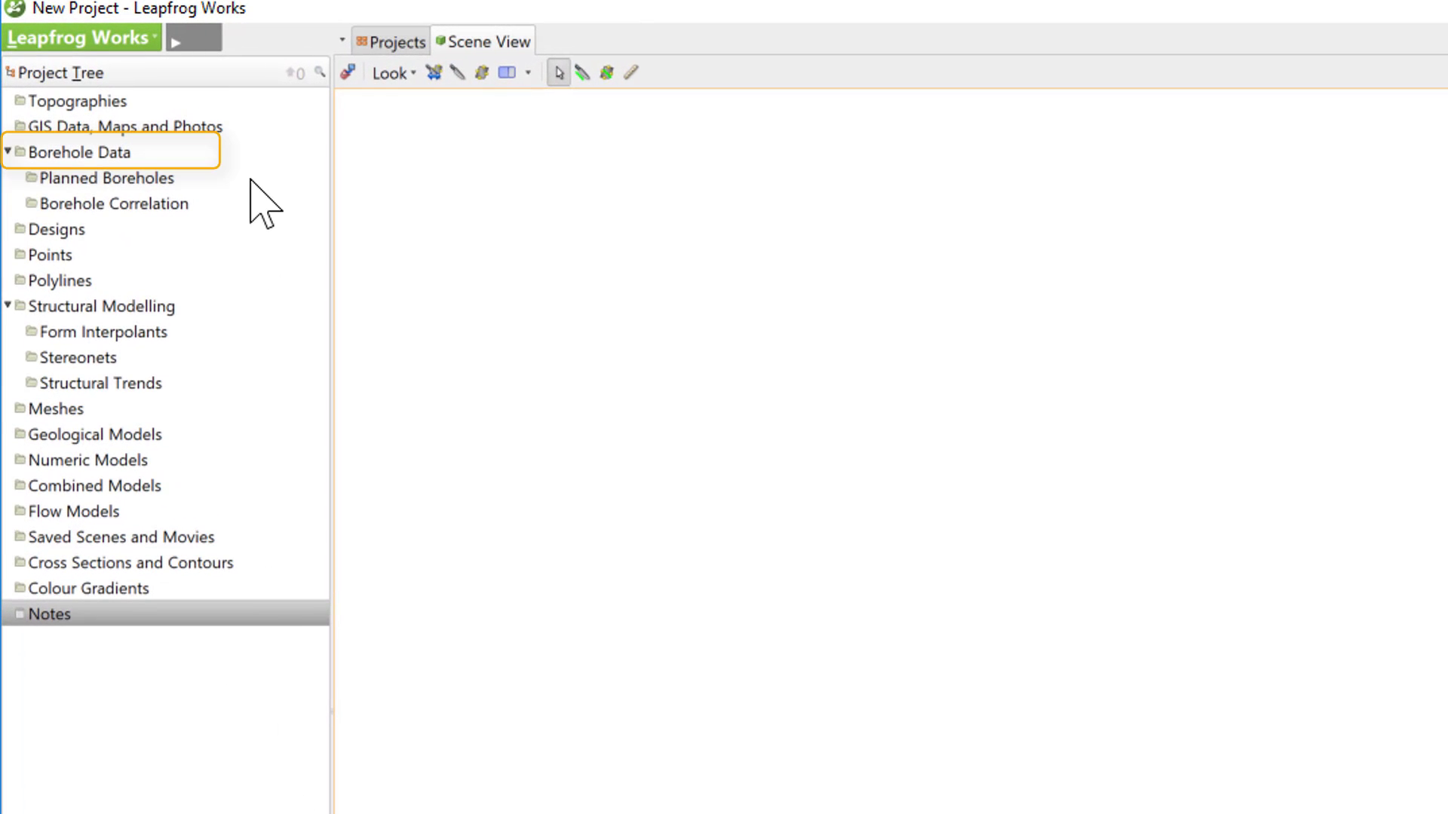
right_click(84, 152)
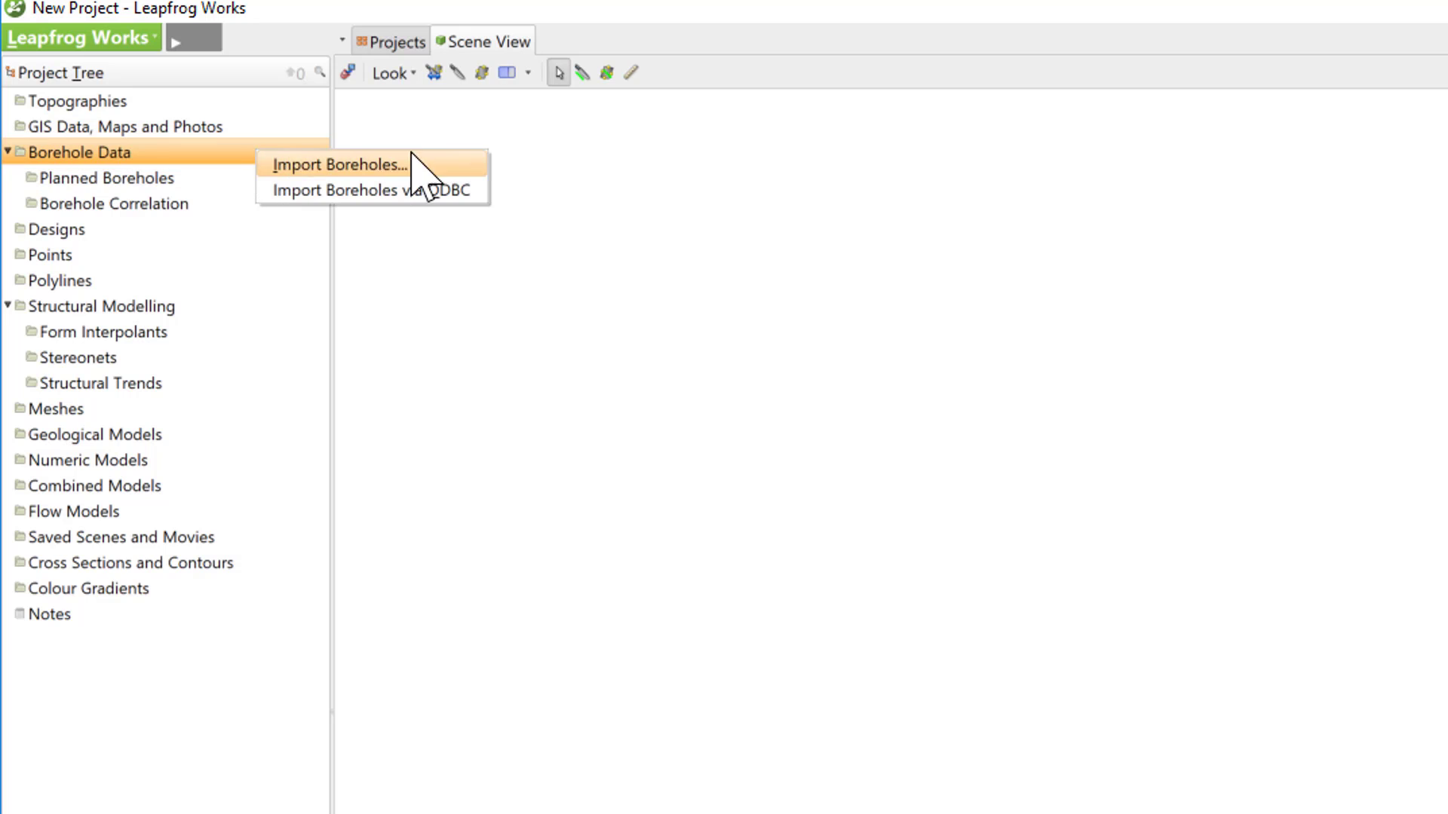
left_click(338, 165)
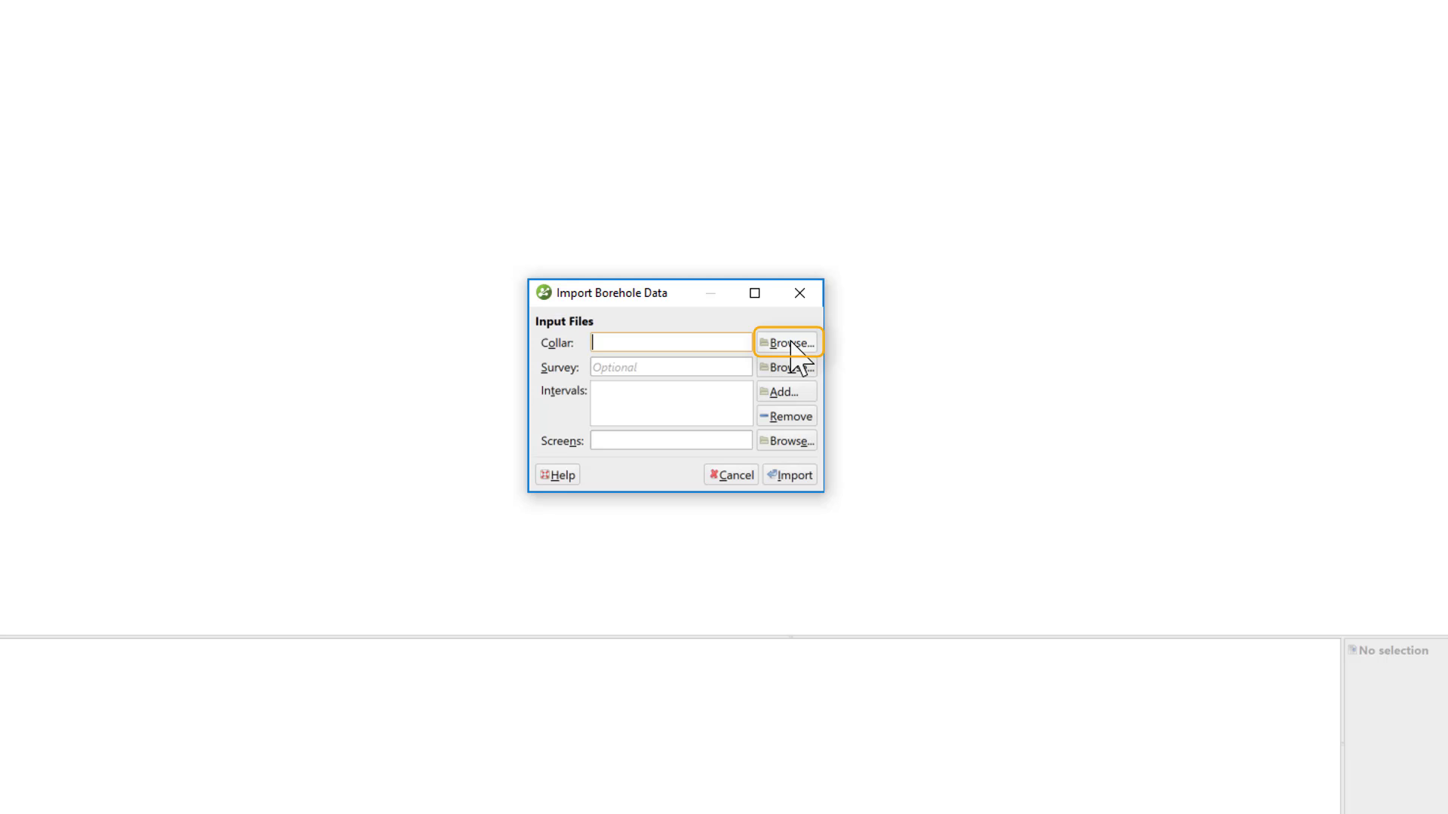
left_click(786, 343)
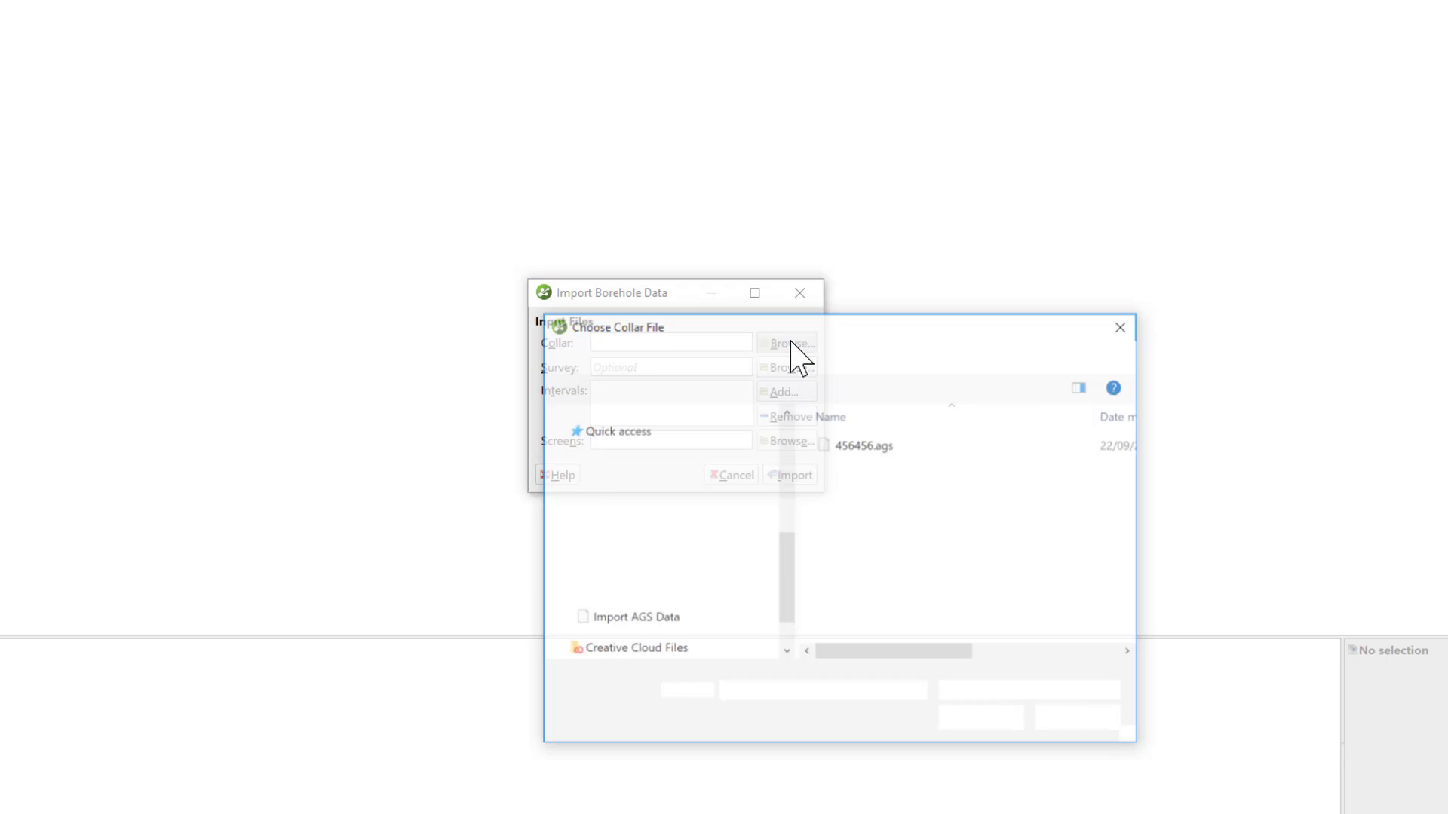
left_click(787, 342)
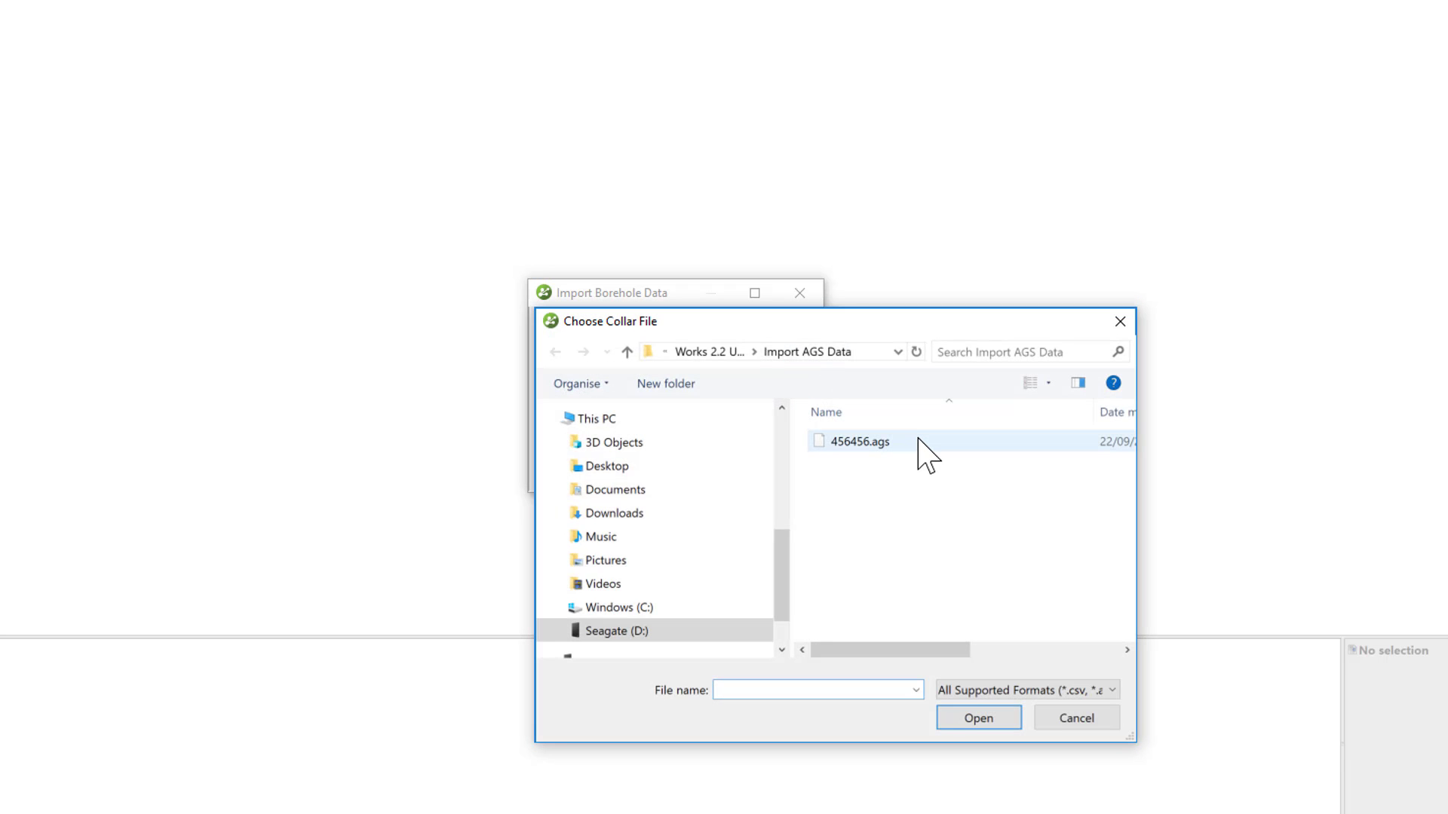
left_click(851, 442)
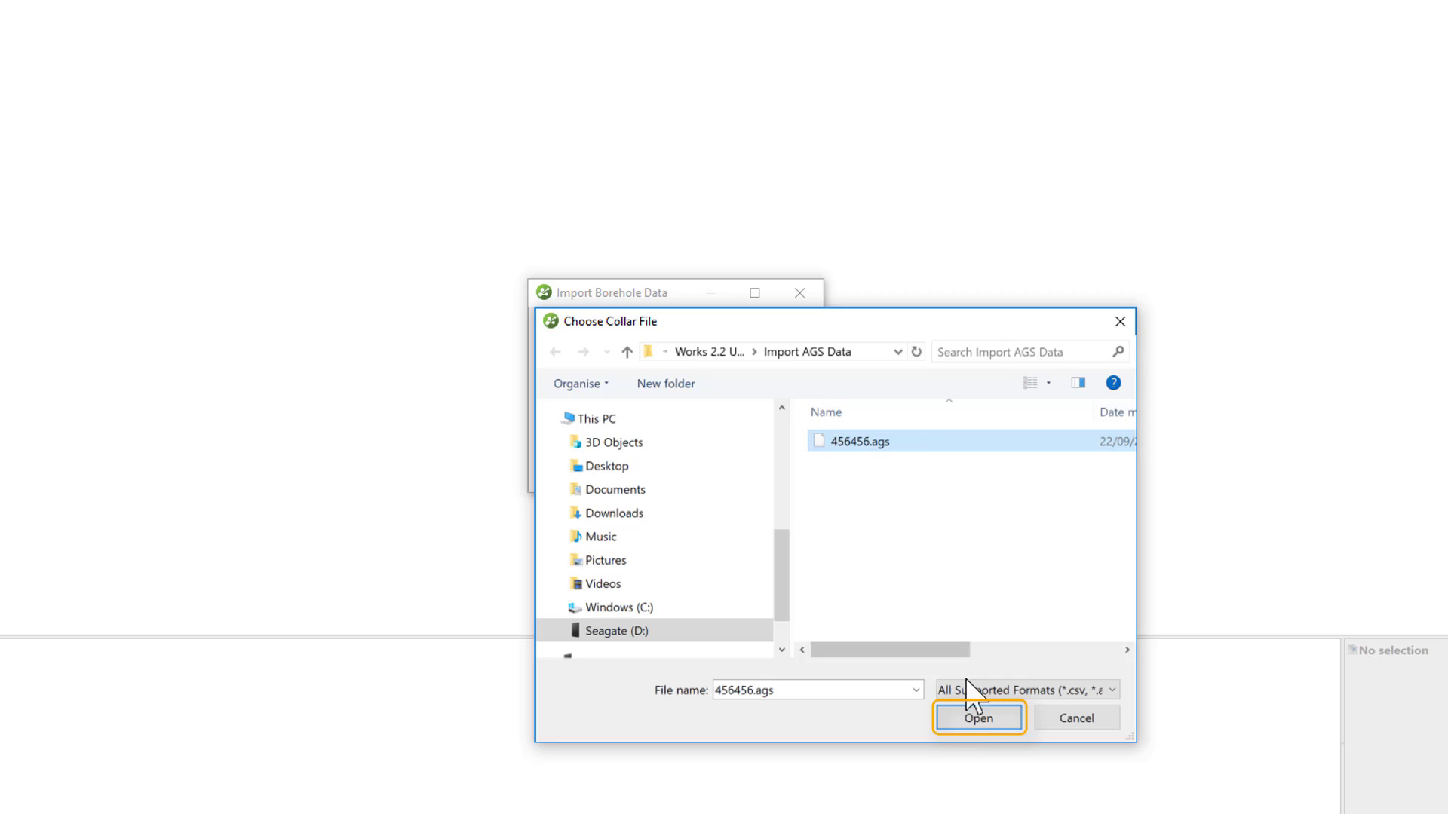
left_click(978, 717)
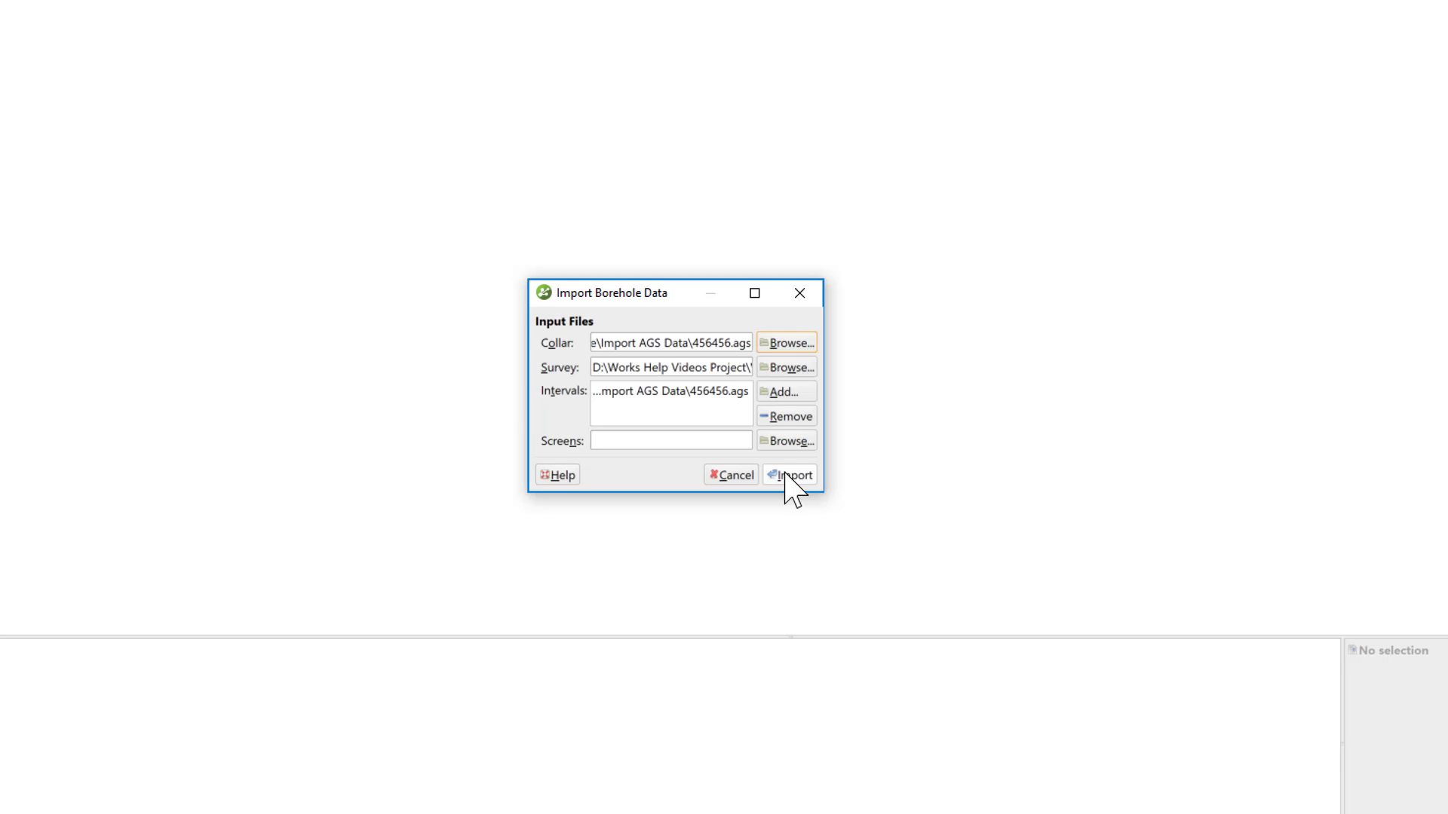
Import 456456.ags, taking collar data from the LOCA group.
left_click(794, 475)
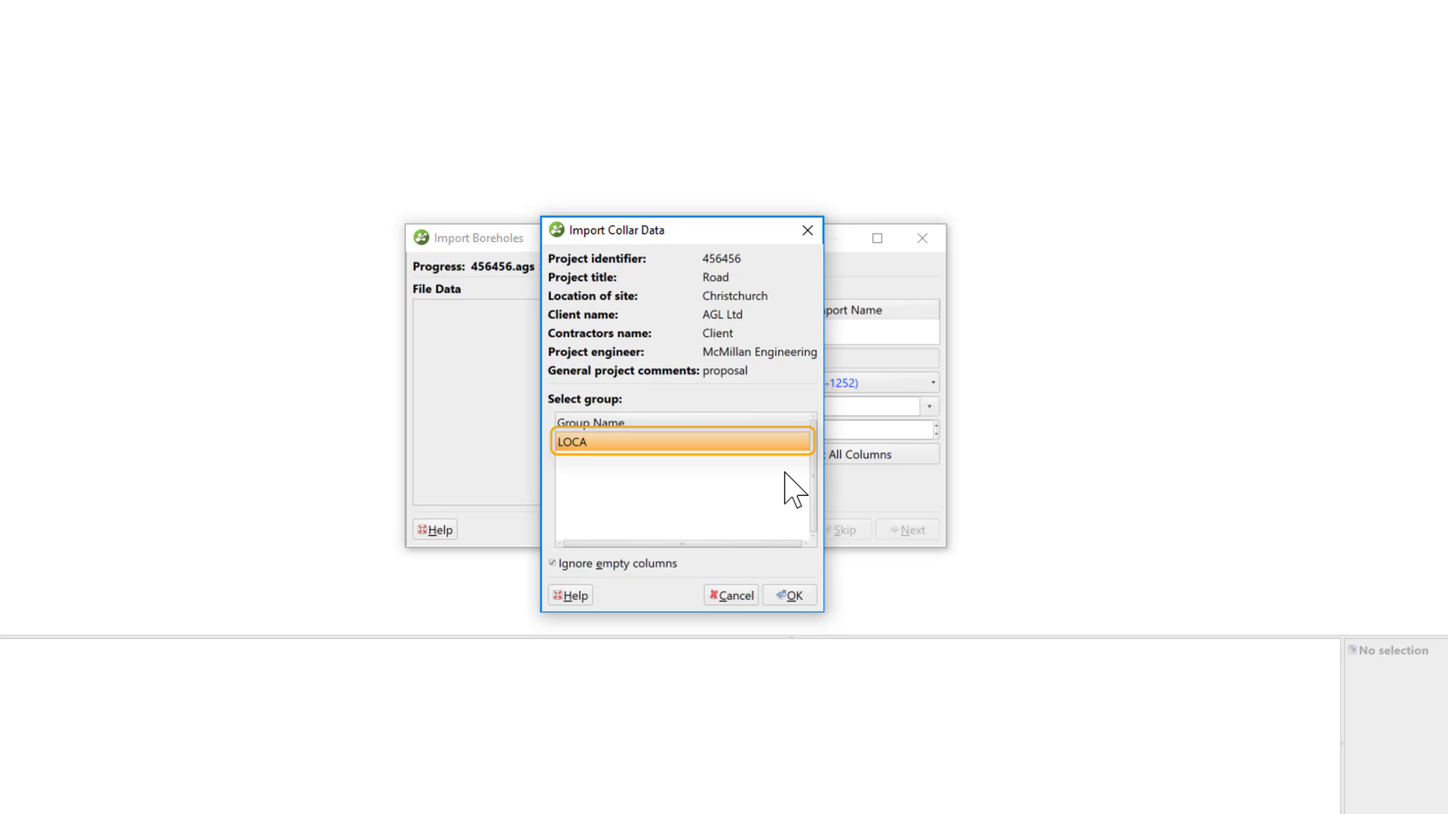
left_click(682, 441)
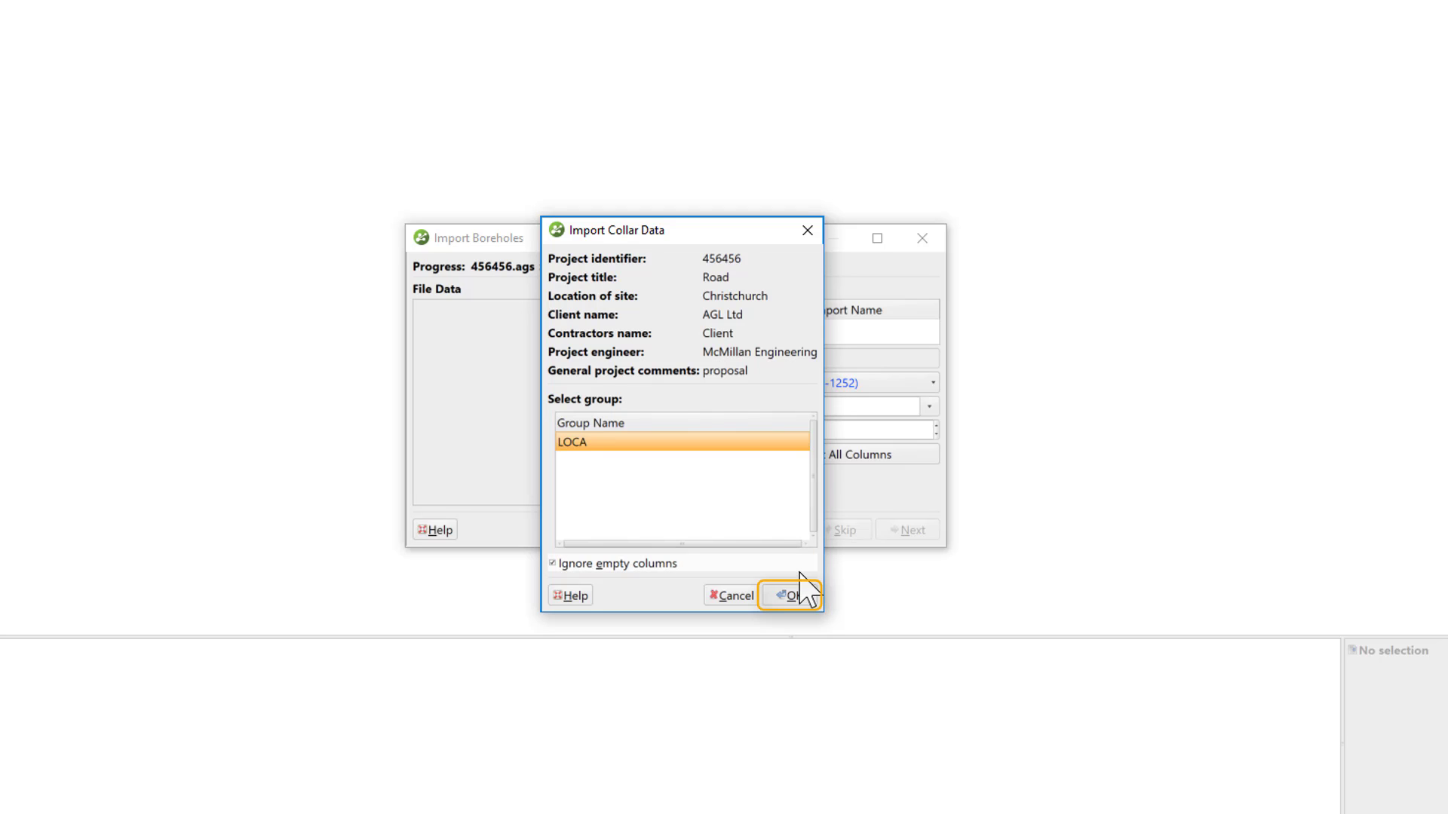
left_click(790, 595)
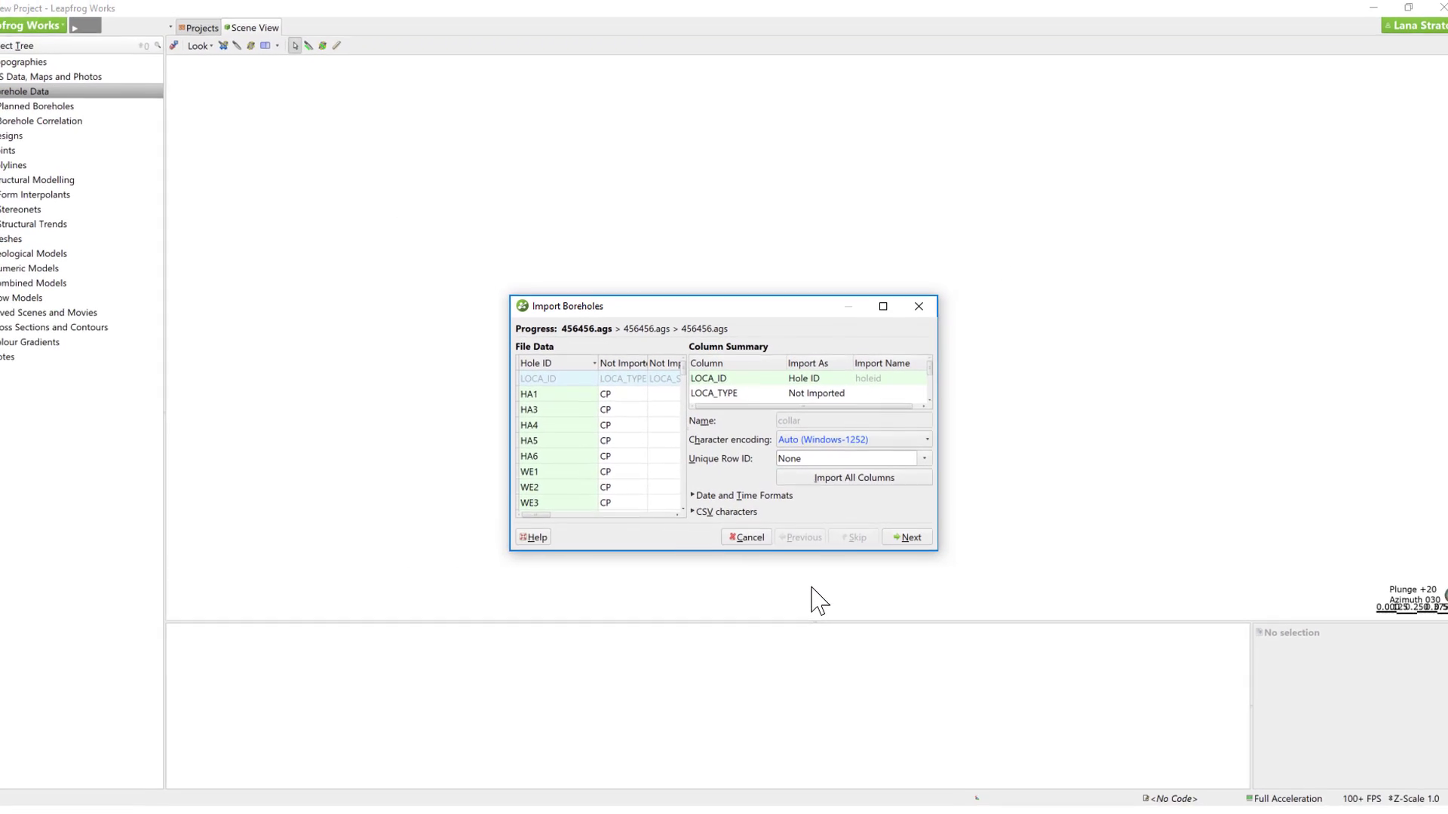
Maximise the import window, map Project_ID as Category, and advance to survey data.
left_click(881, 305)
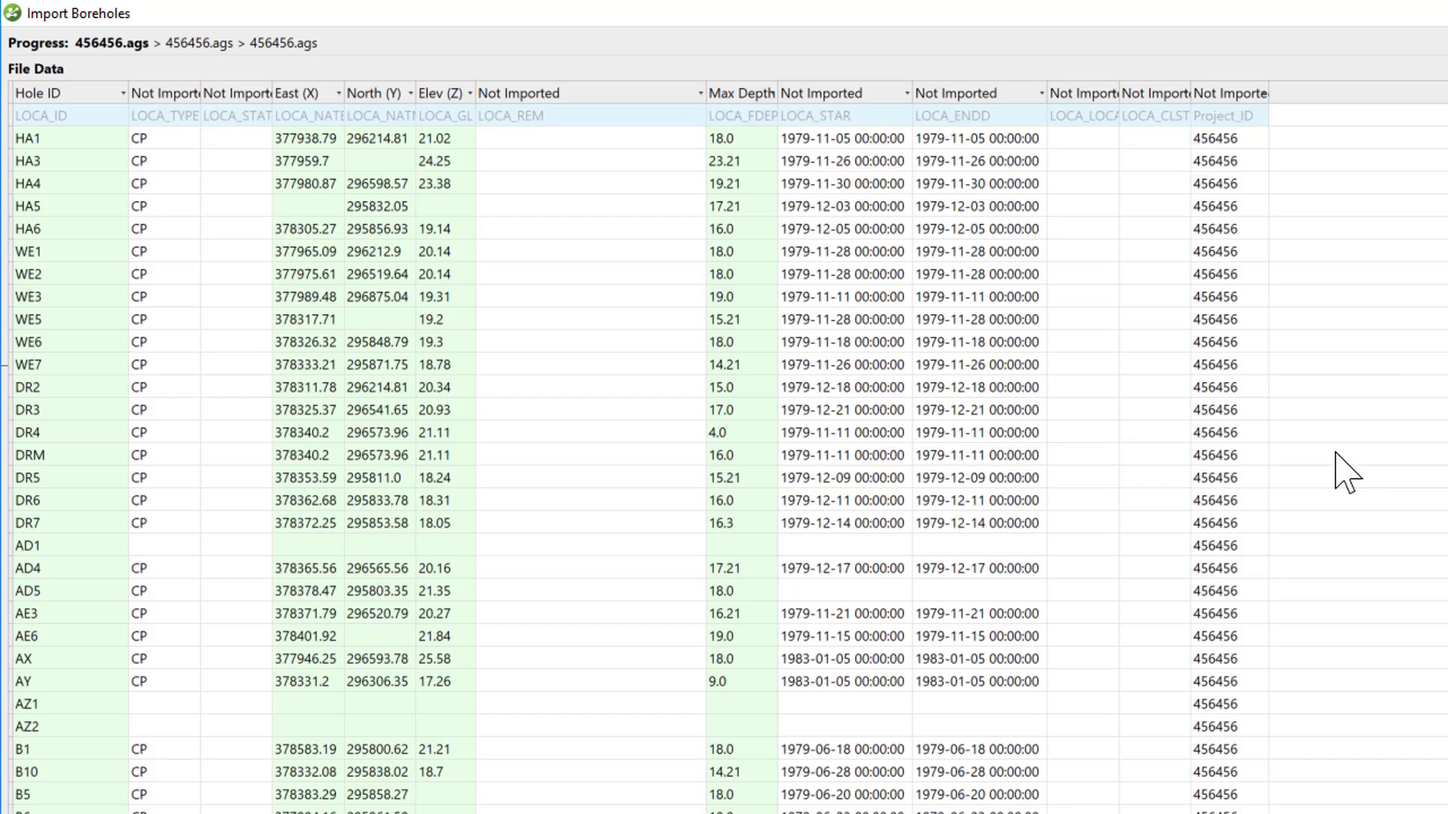
mouse_move(1274, 120)
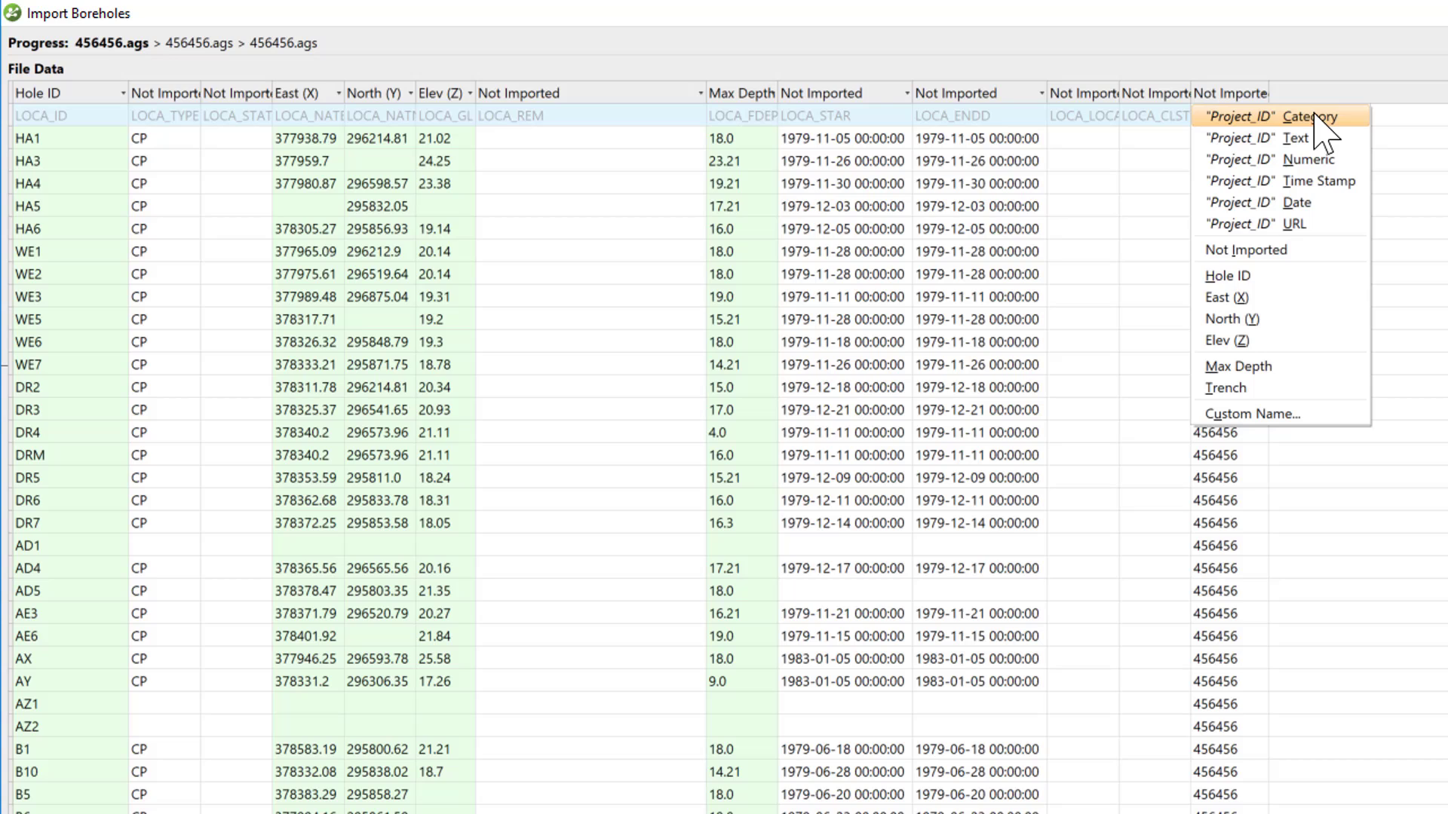
left_click(1301, 117)
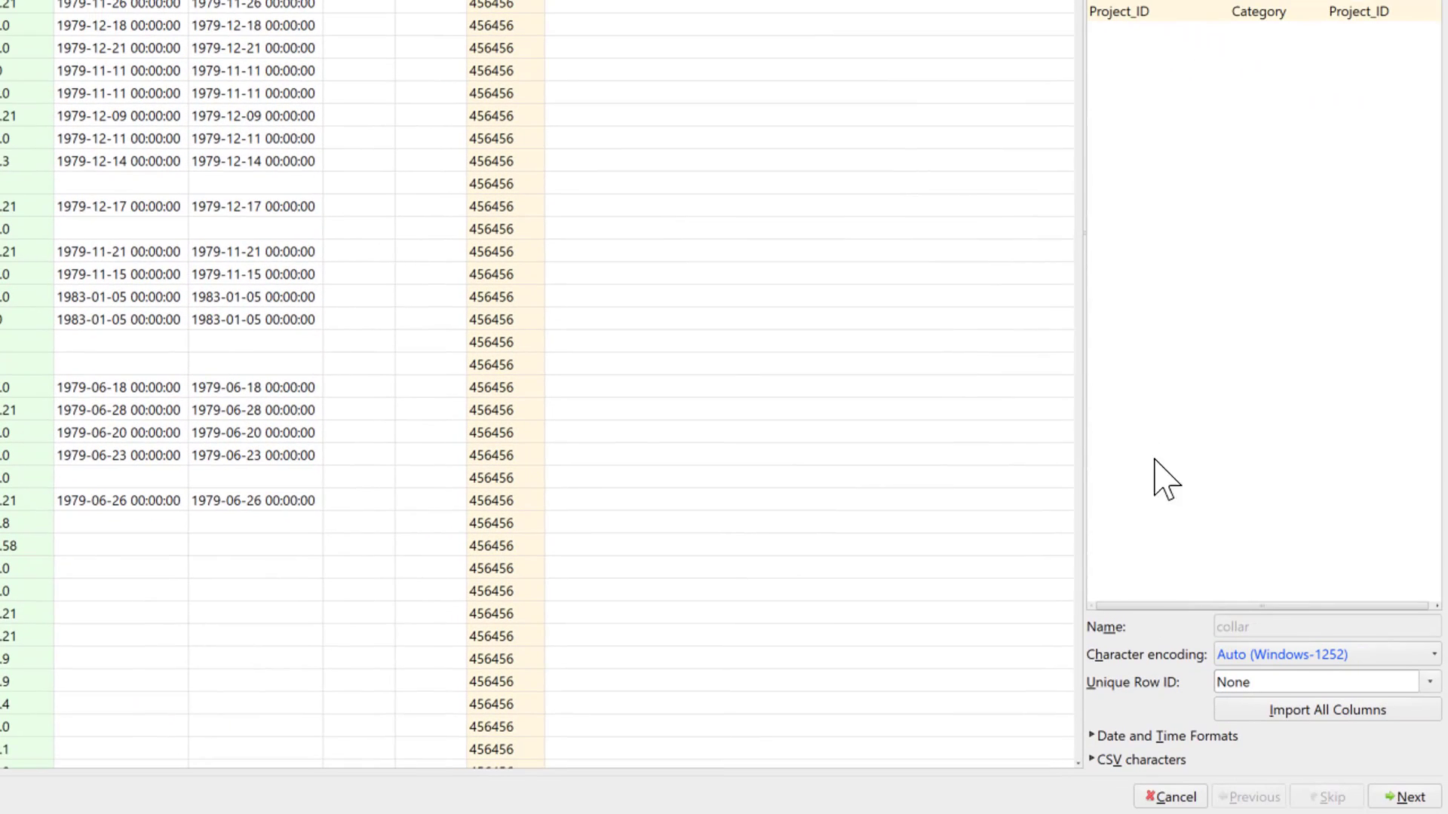
left_click(1407, 797)
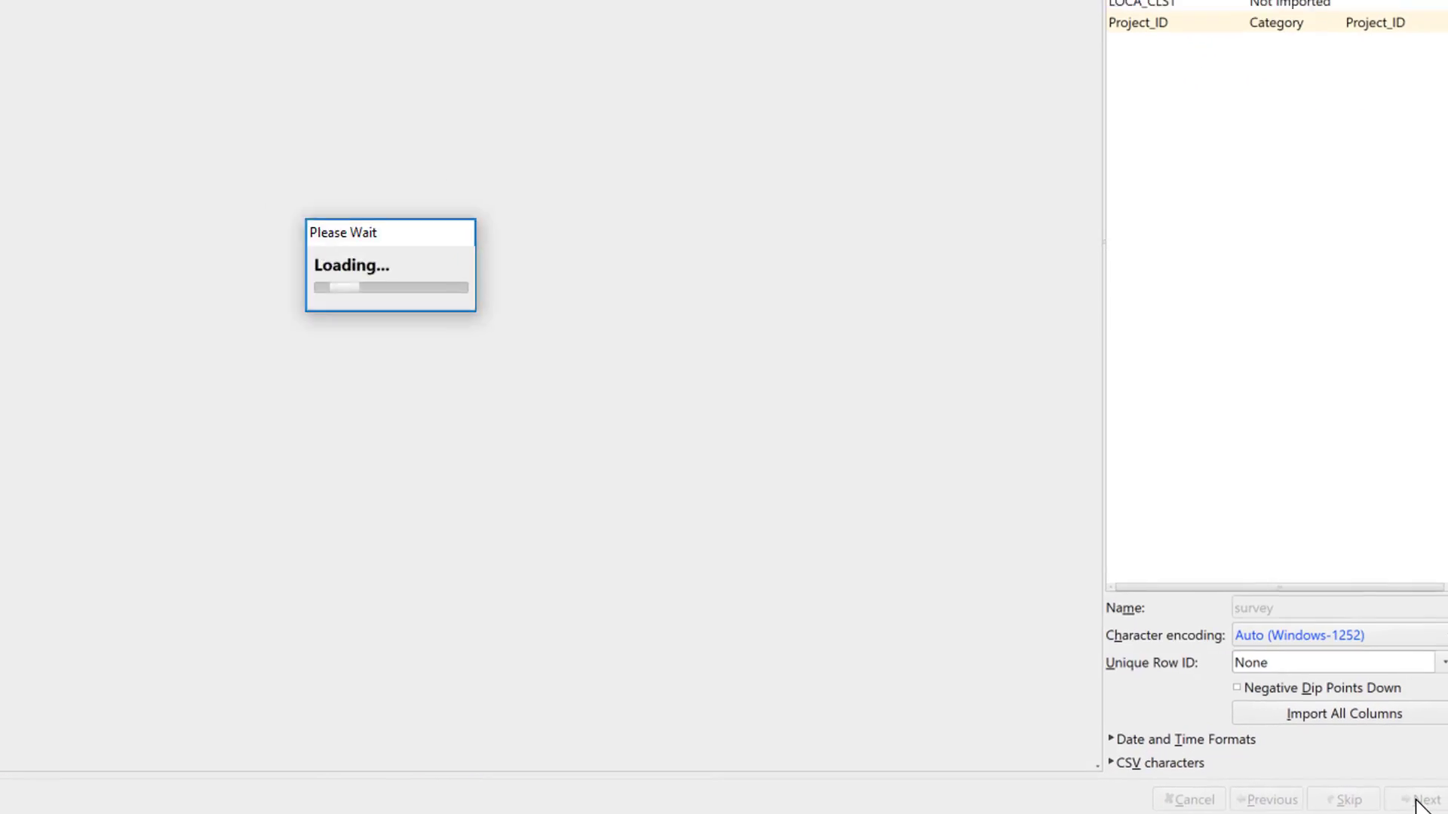
Use the HORN group for survey data and accept its Depth/Azimuth/Dip mapping.
left_click(1427, 799)
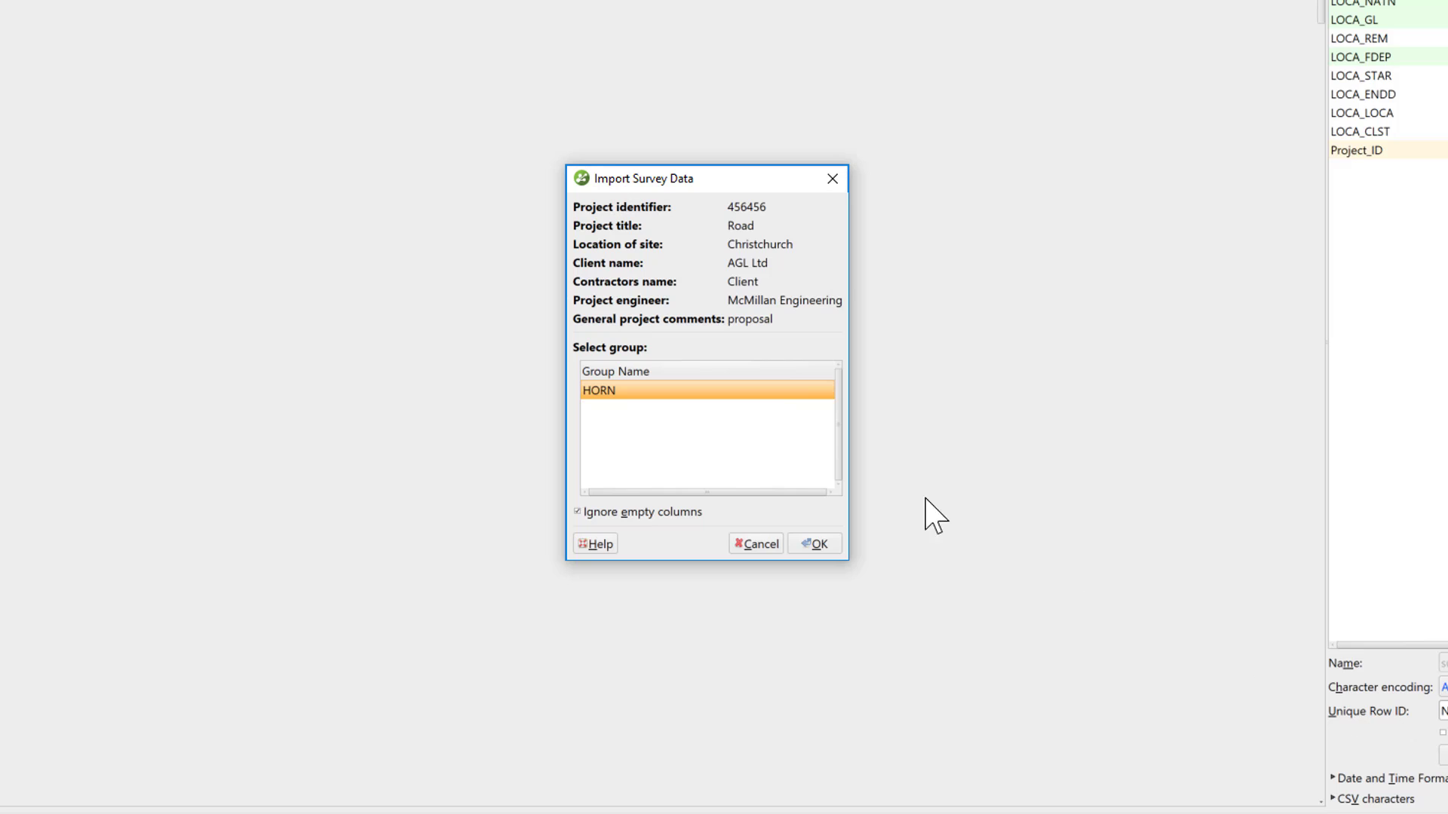
left_click(704, 390)
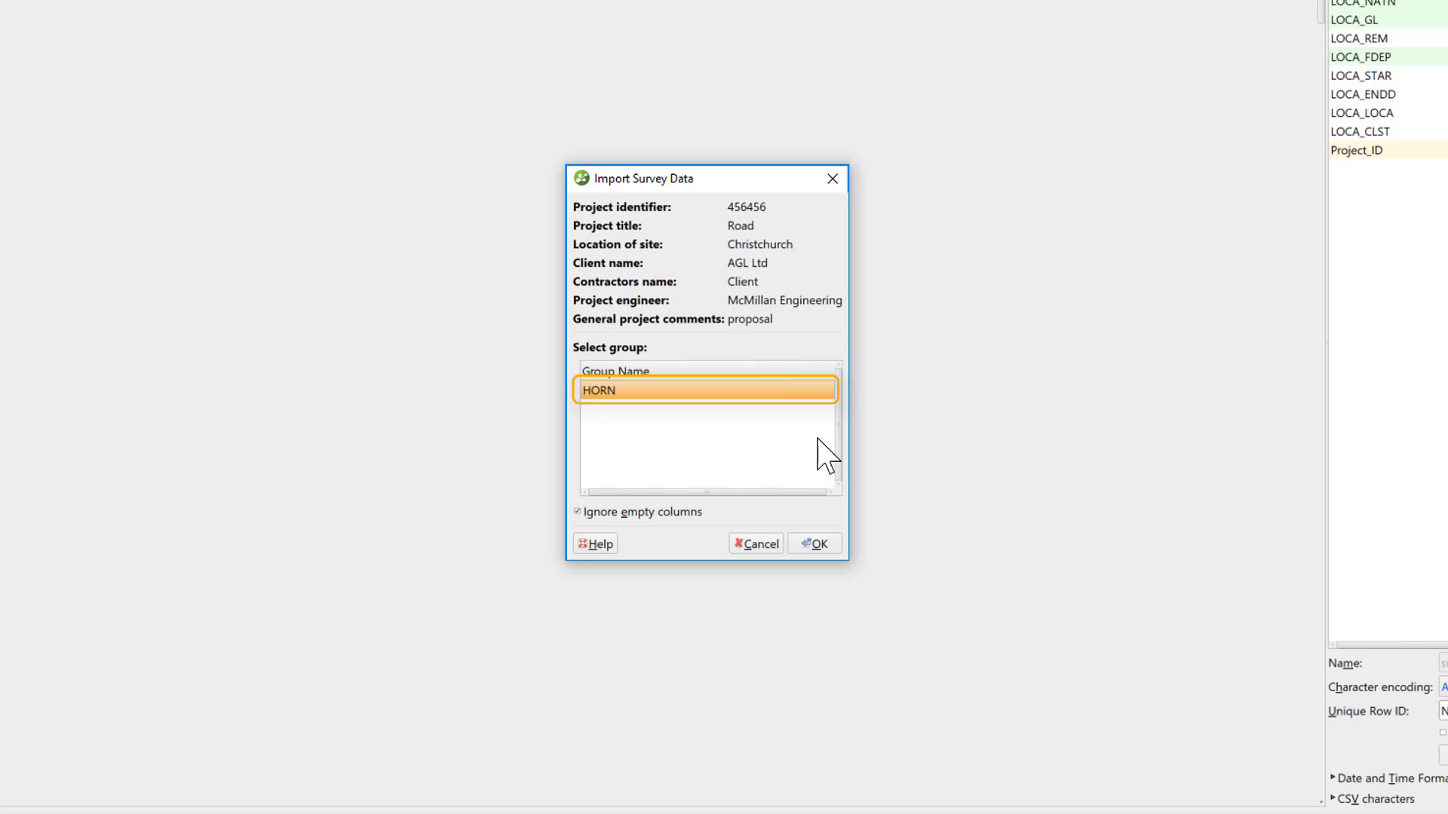
left_click(704, 390)
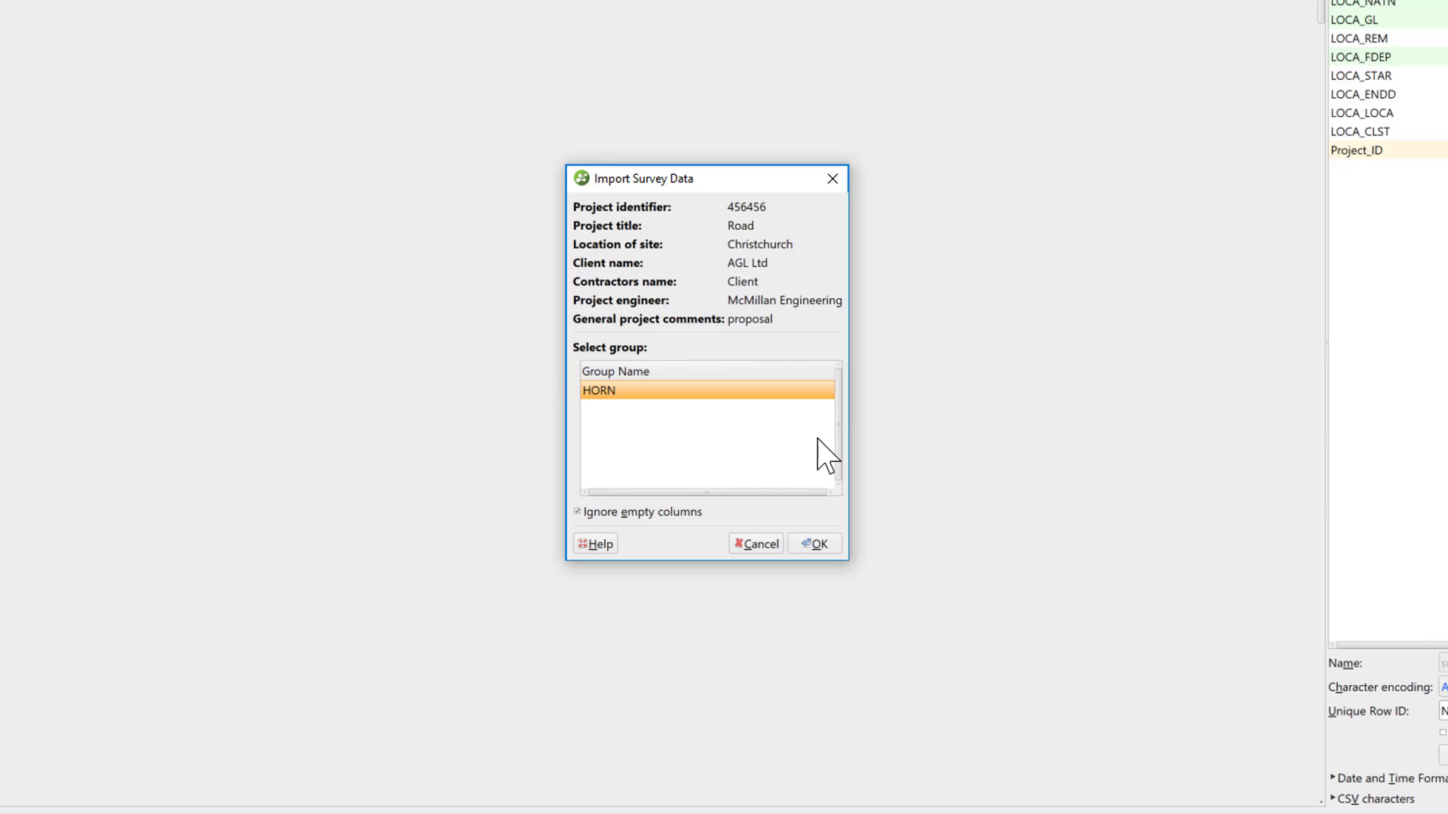
left_click(814, 543)
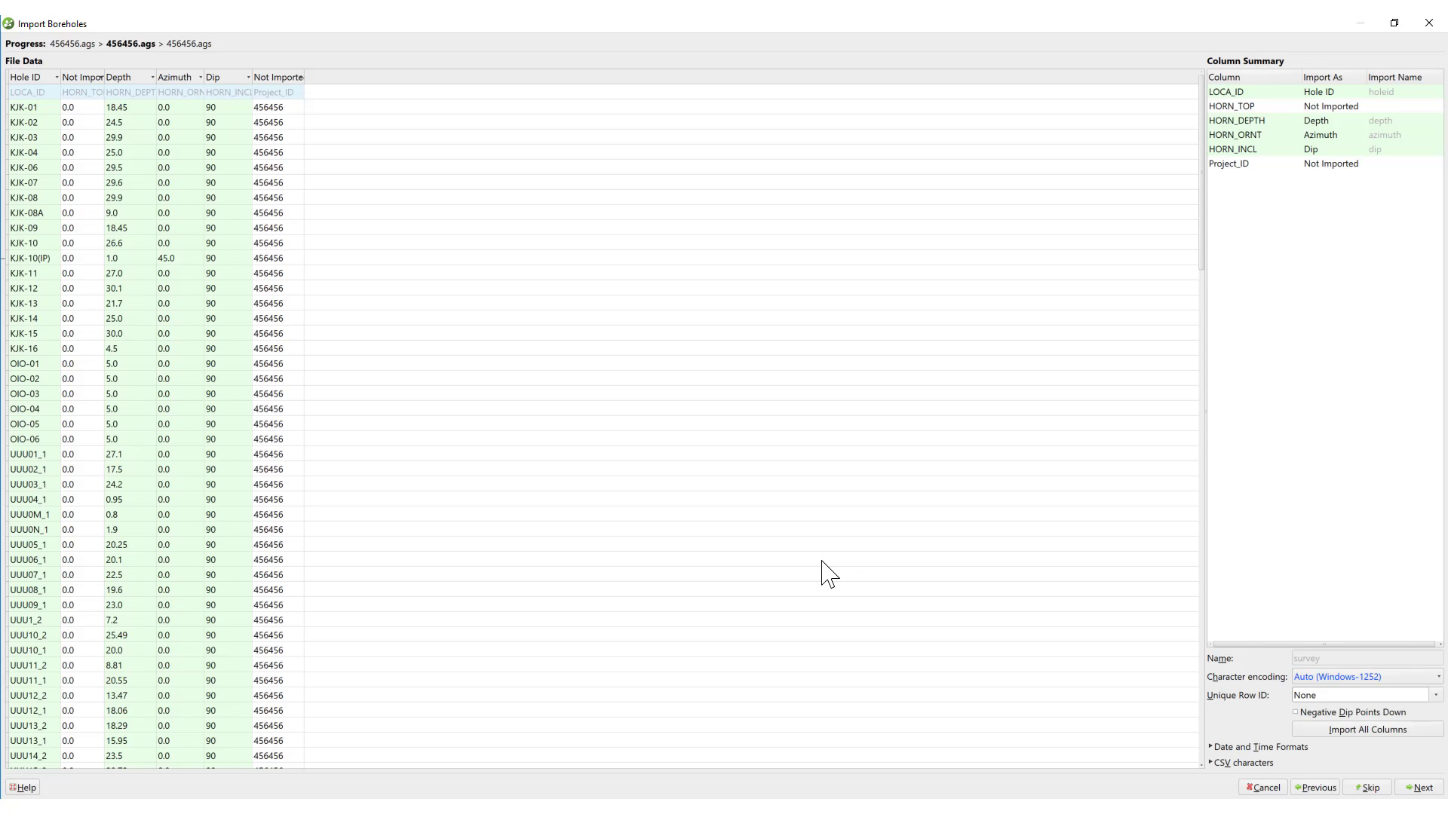
left_click(1420, 787)
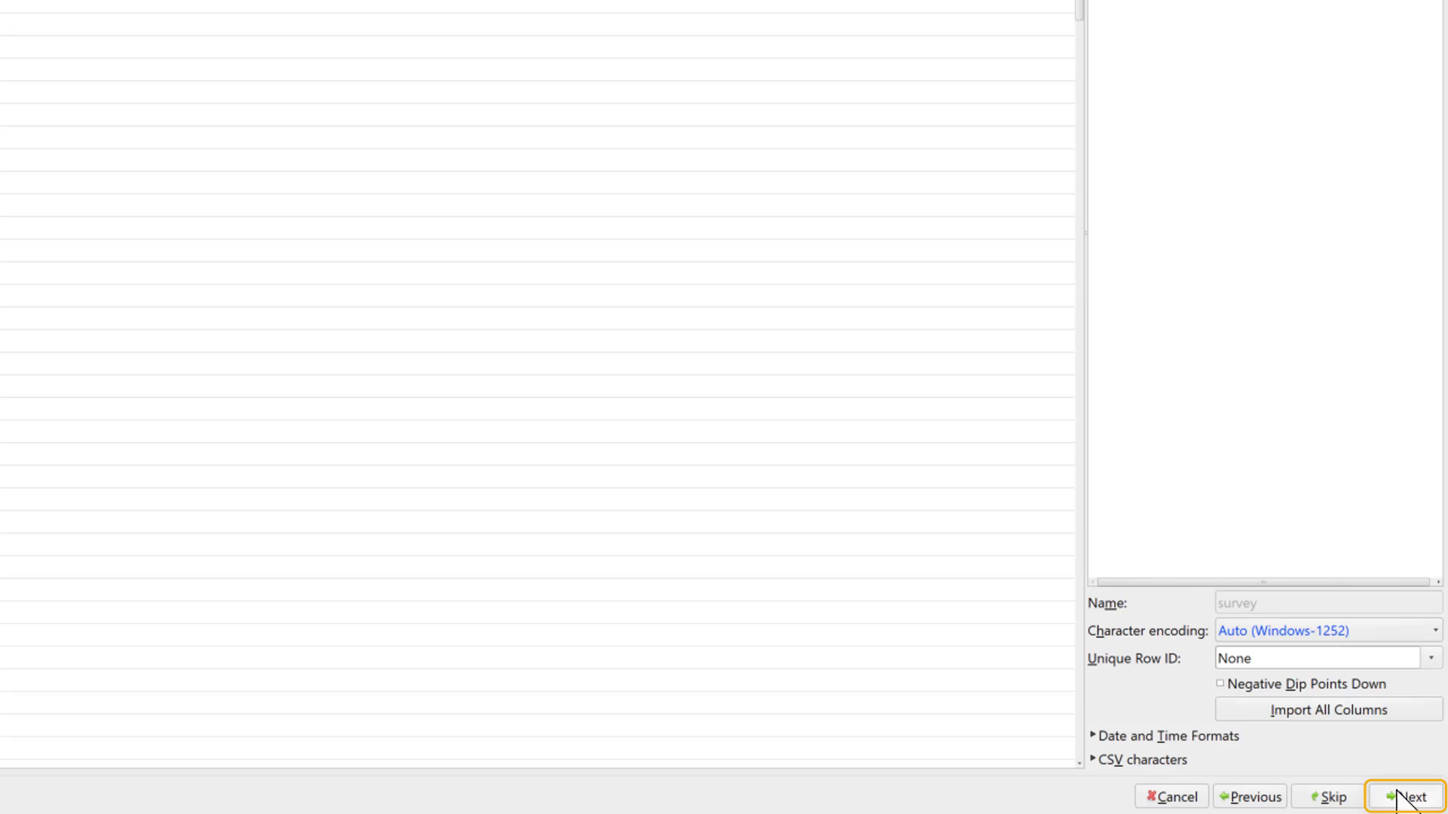
Tick Import This Group for GEOL as the interval data and confirm.
left_click(1405, 797)
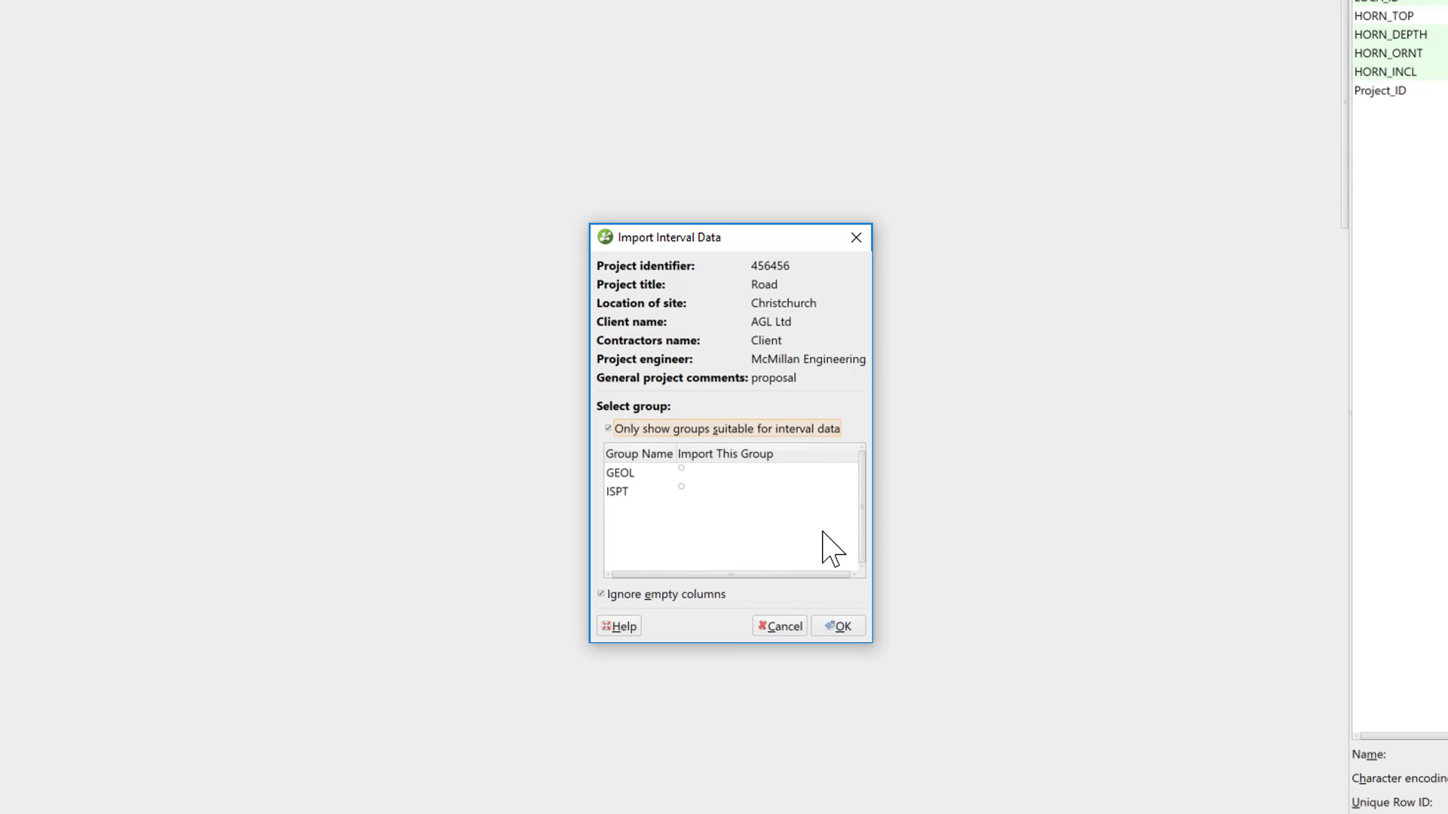
left_click(620, 473)
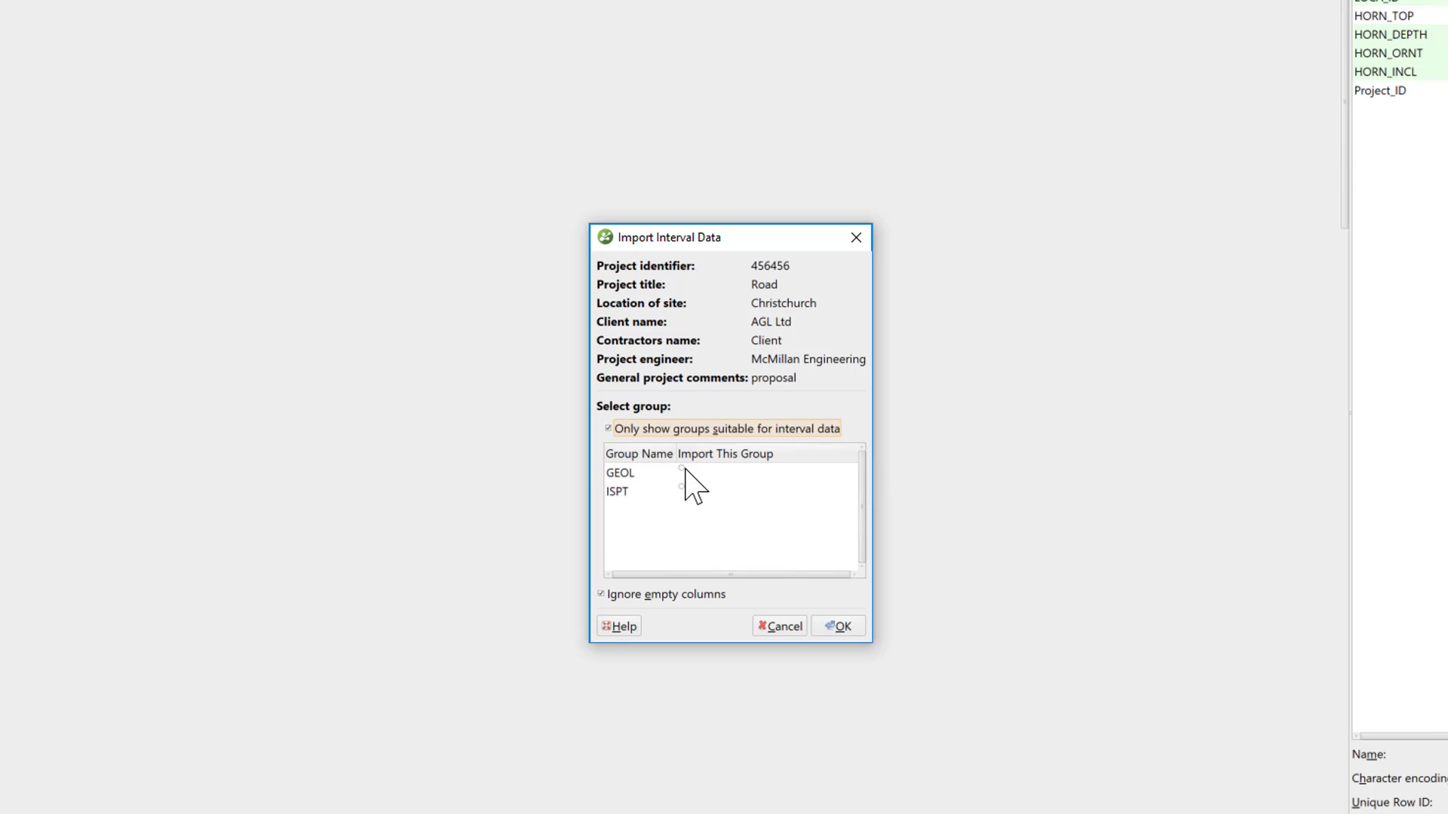
left_click(621, 473)
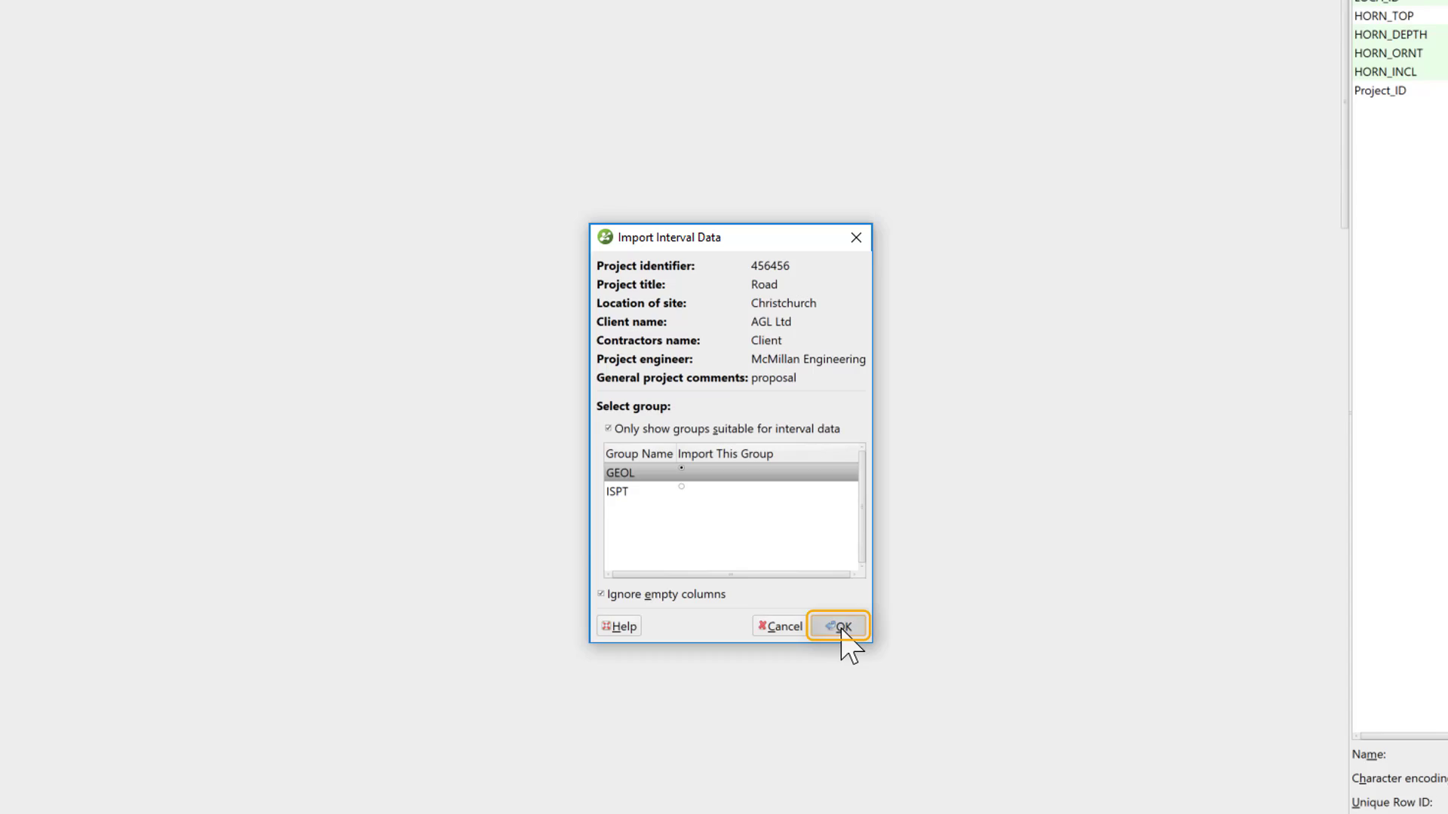
left_click(836, 626)
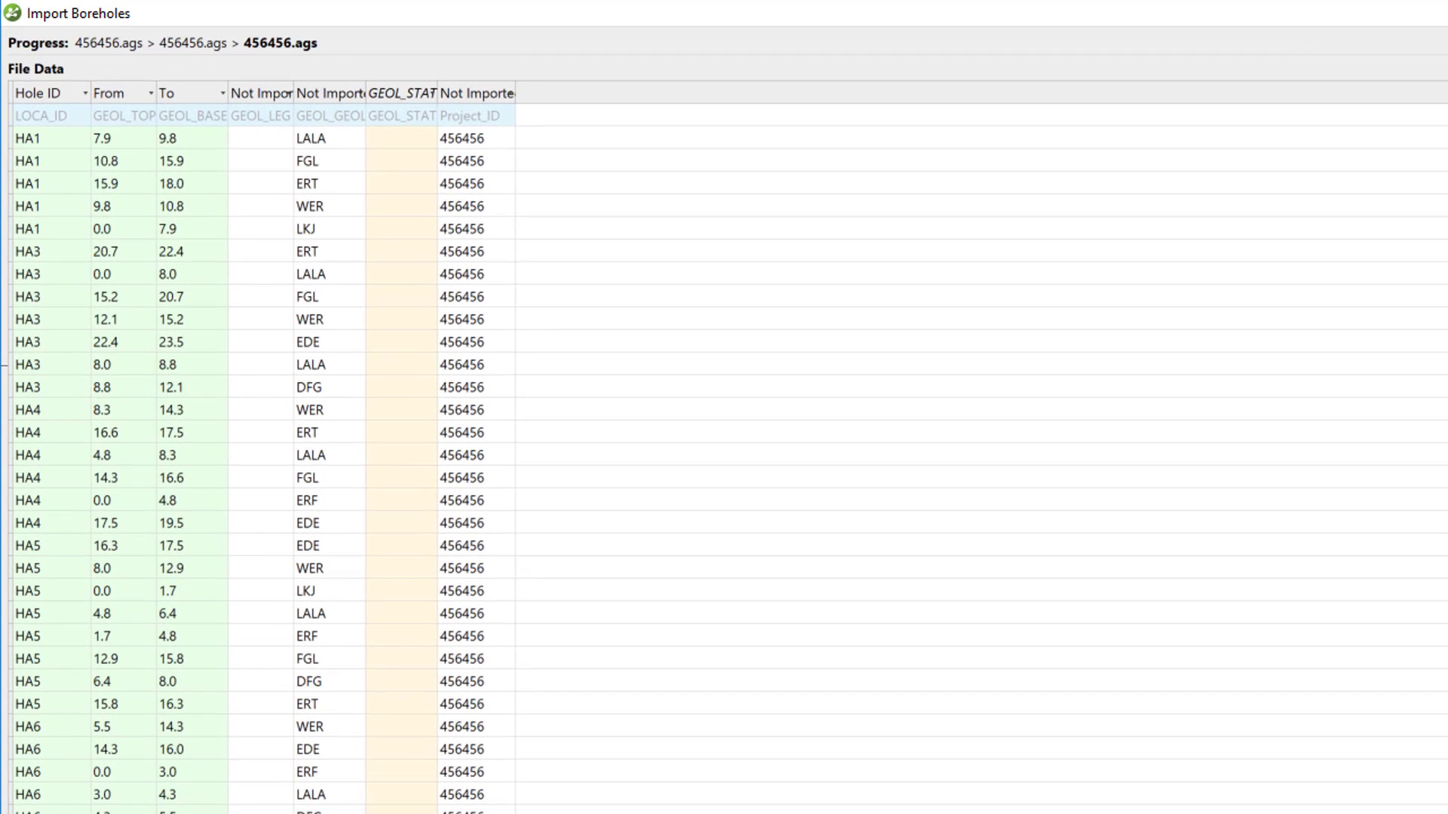
Set GEOL_GEOL and GEOL_LEG to Category and GEOL_STAT to Not Imported.
left_click(400, 92)
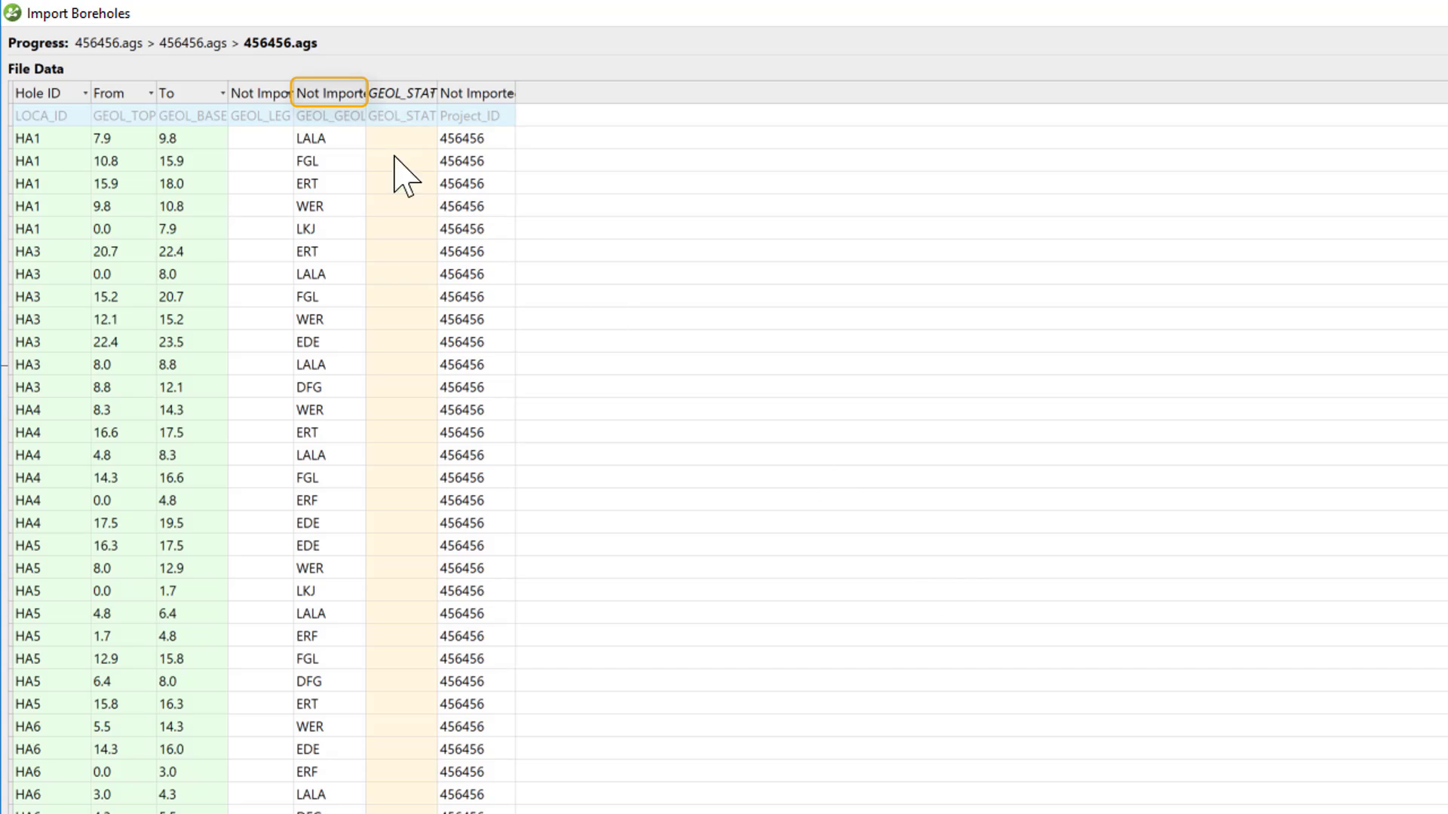
left_click(330, 92)
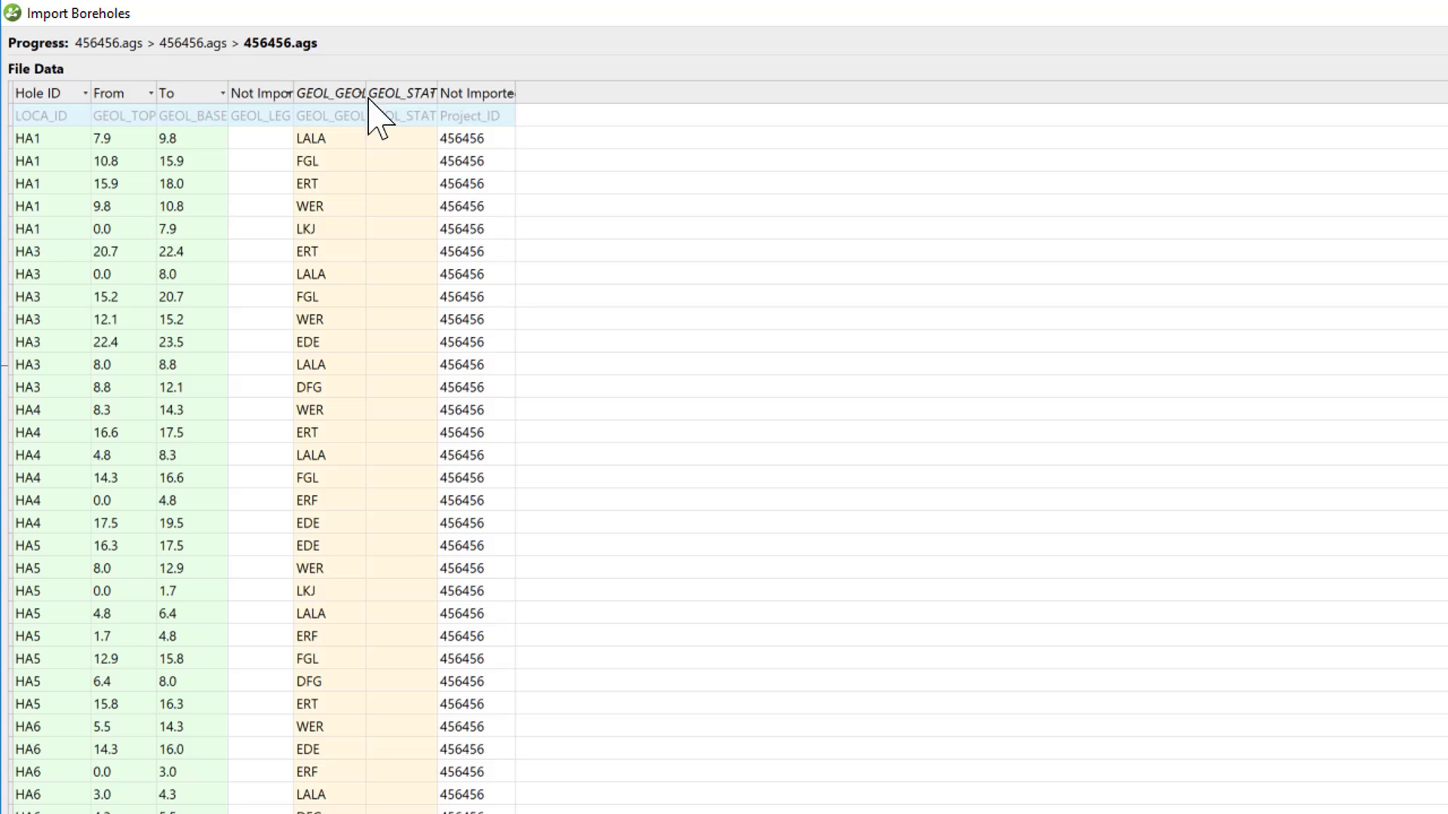
left_click(262, 92)
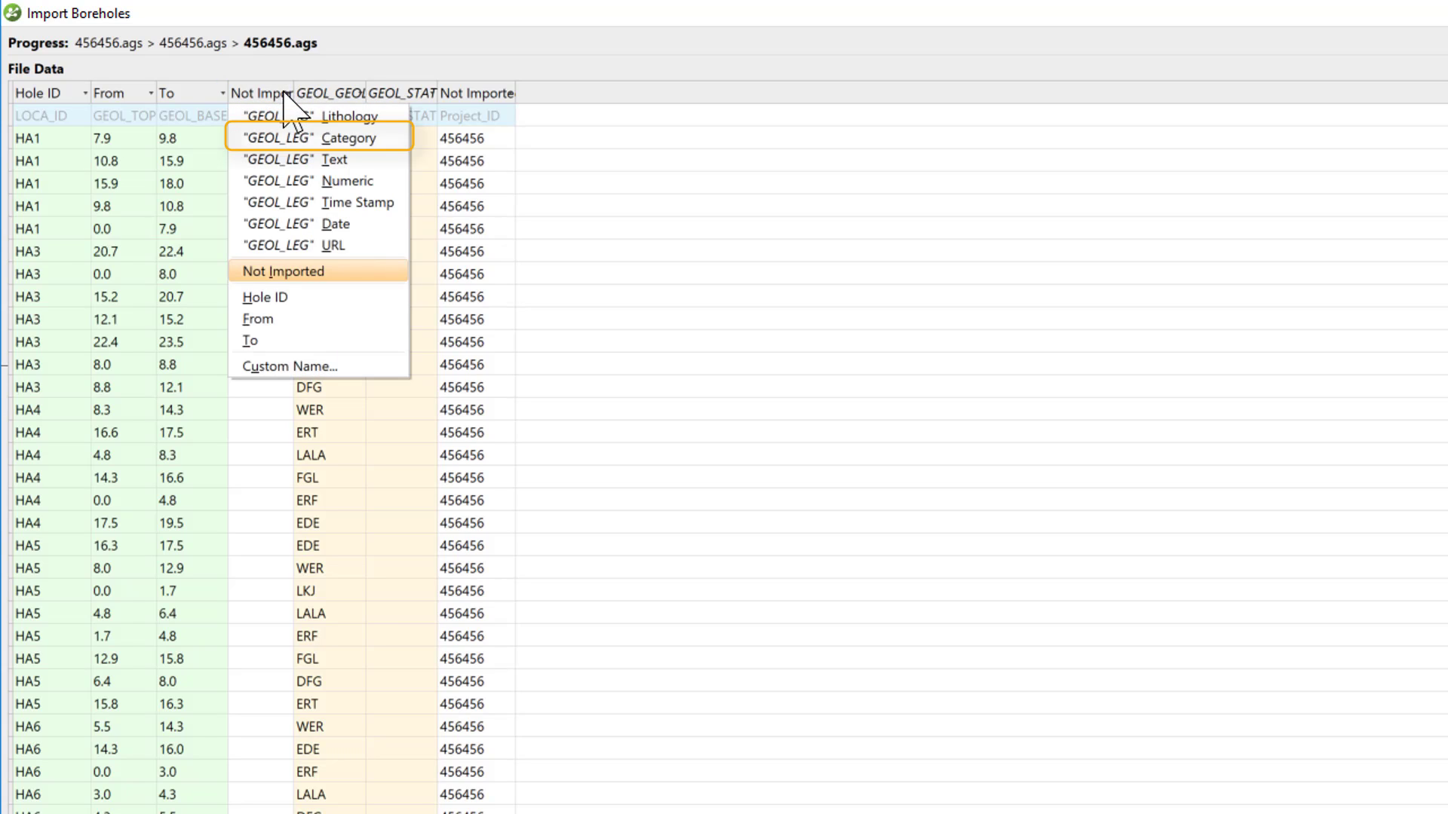
left_click(317, 137)
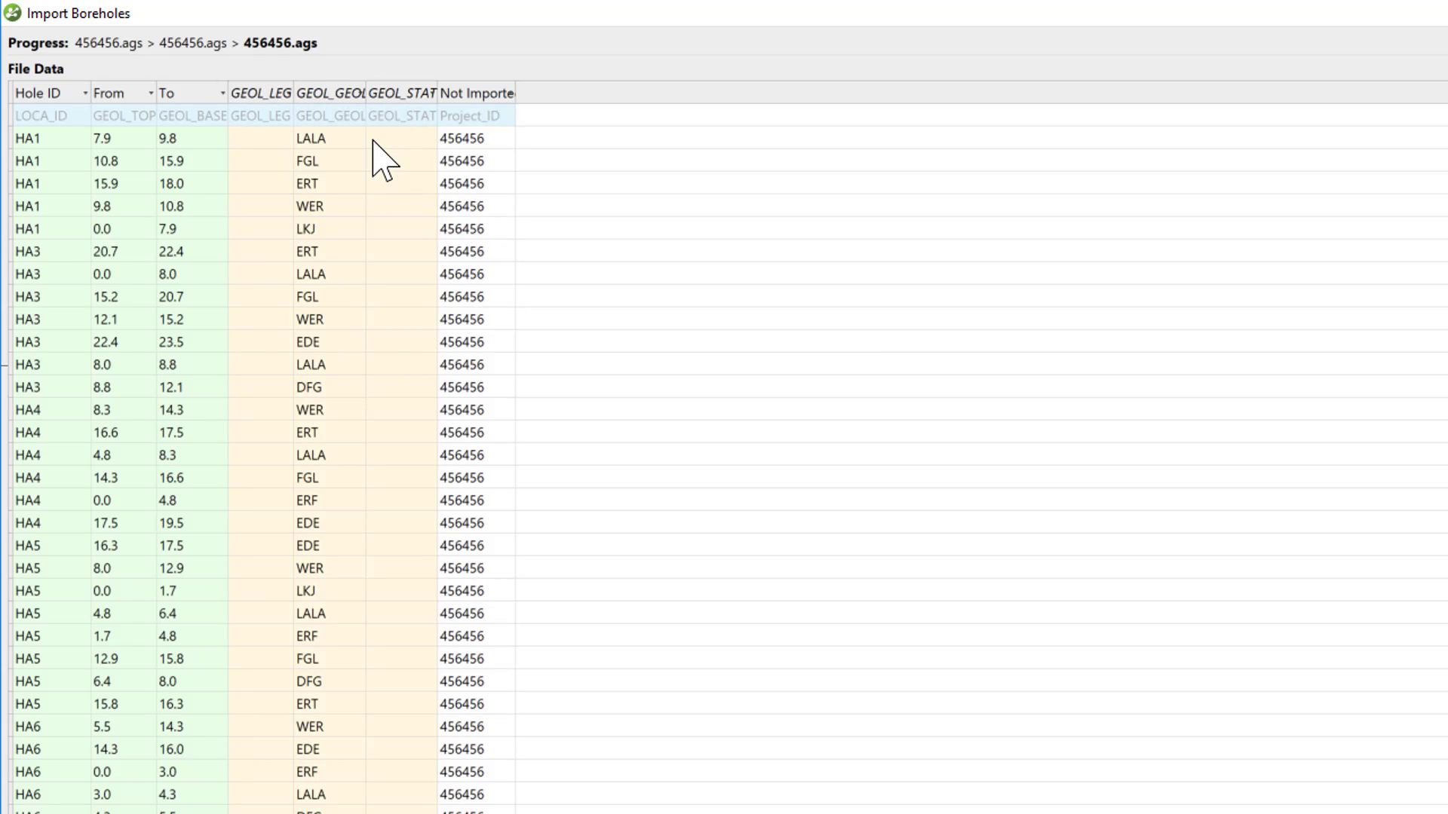
mouse_move(572, 226)
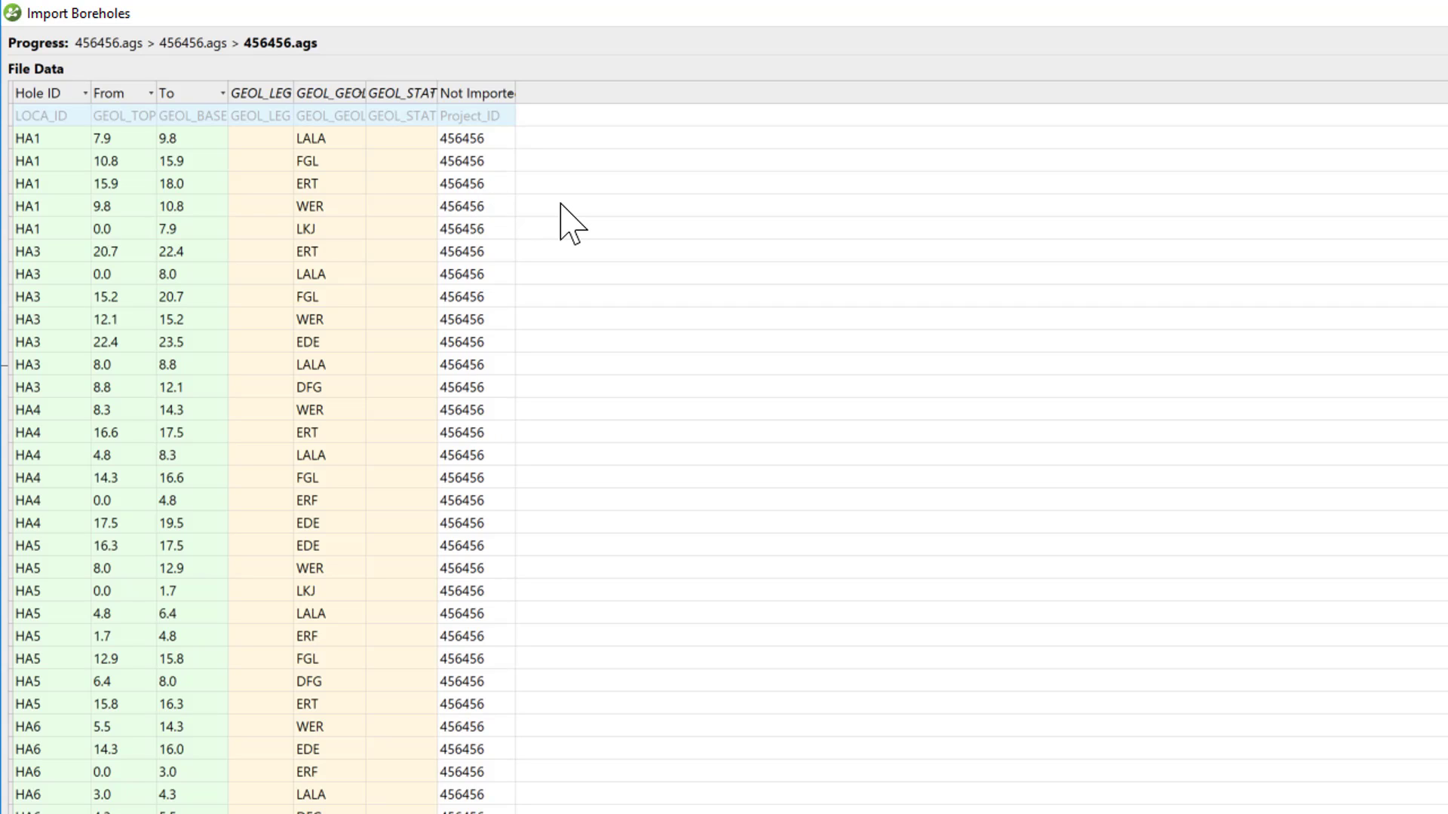
left_click(400, 92)
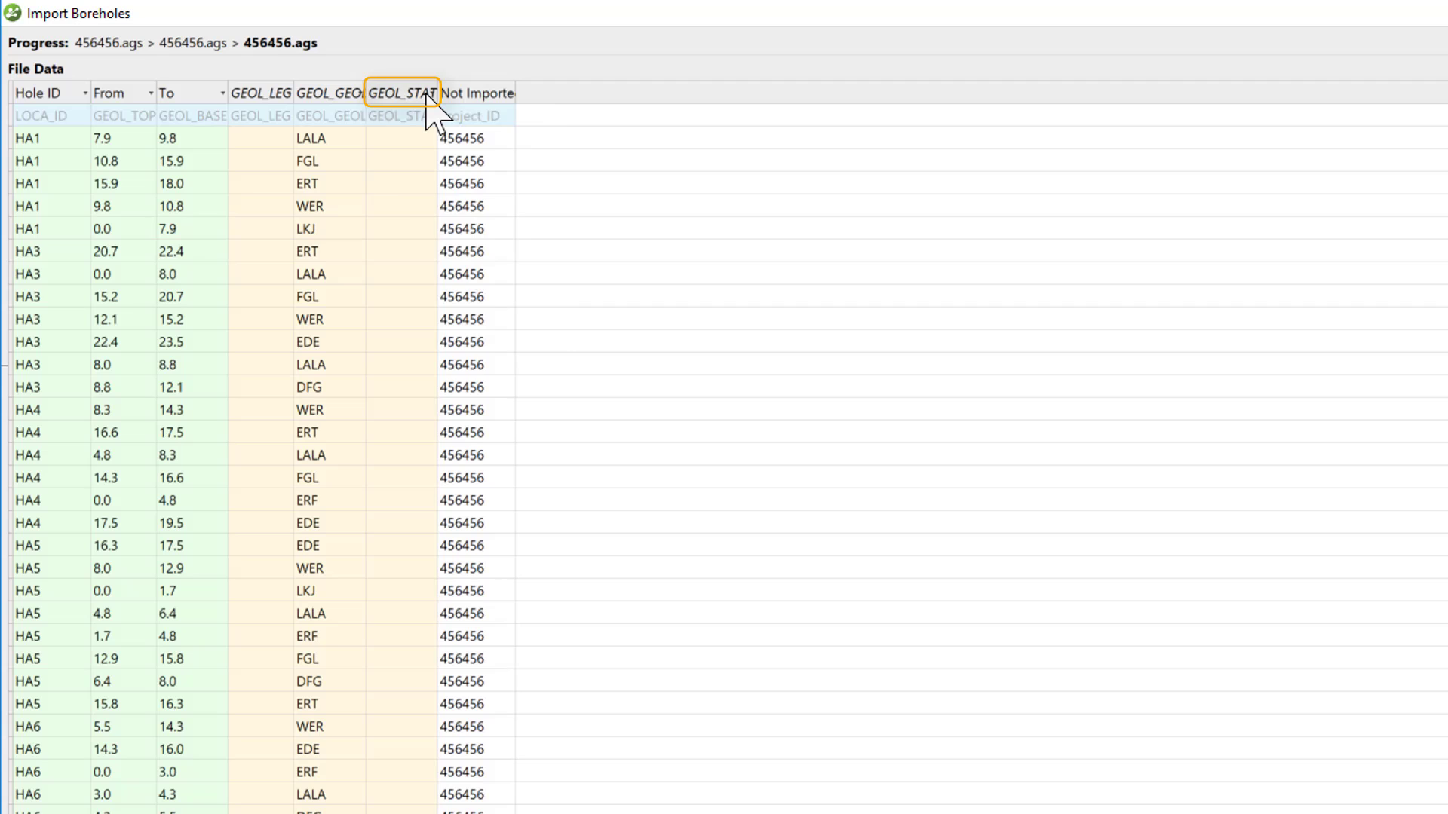
left_click(402, 92)
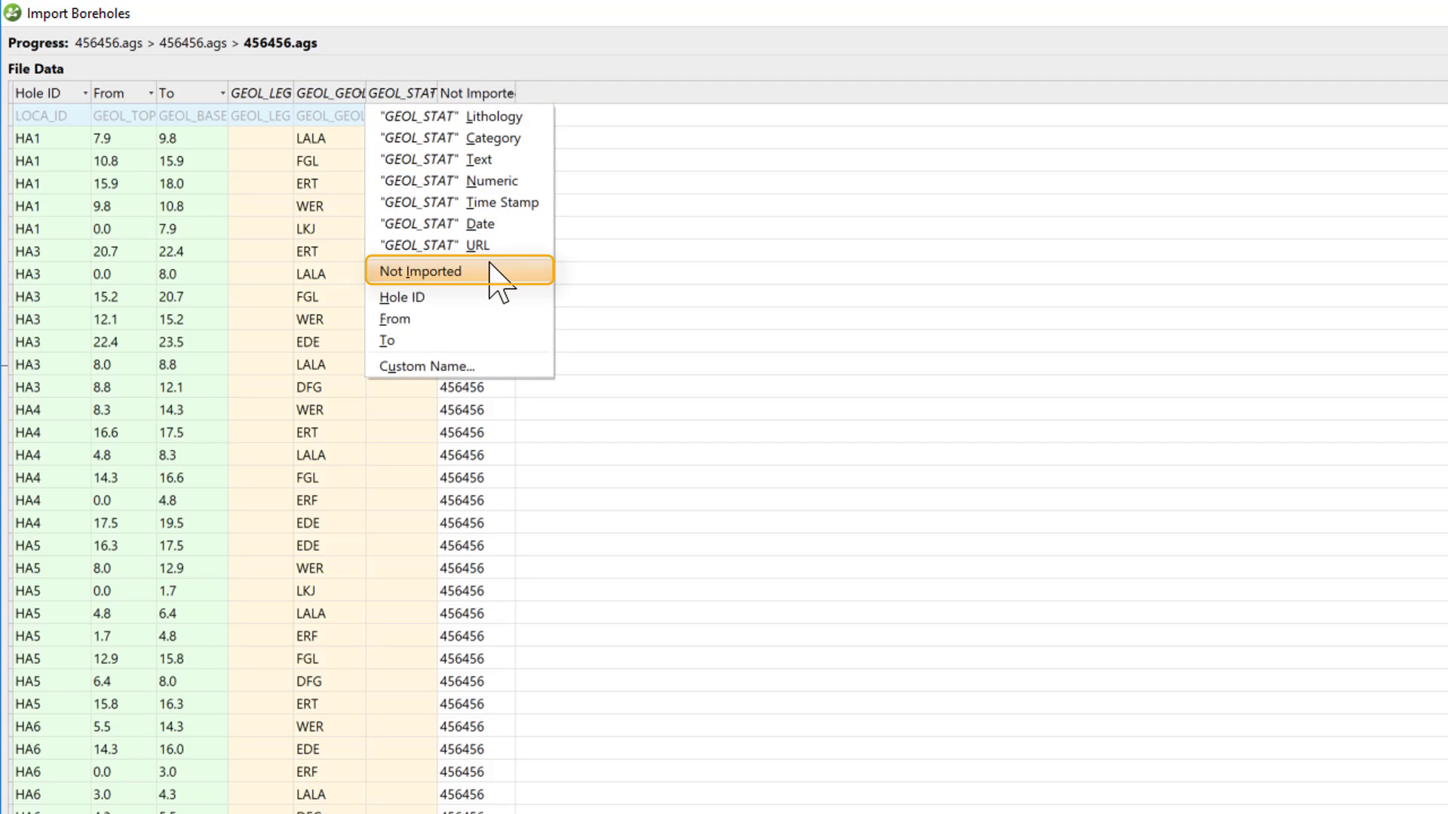
left_click(420, 270)
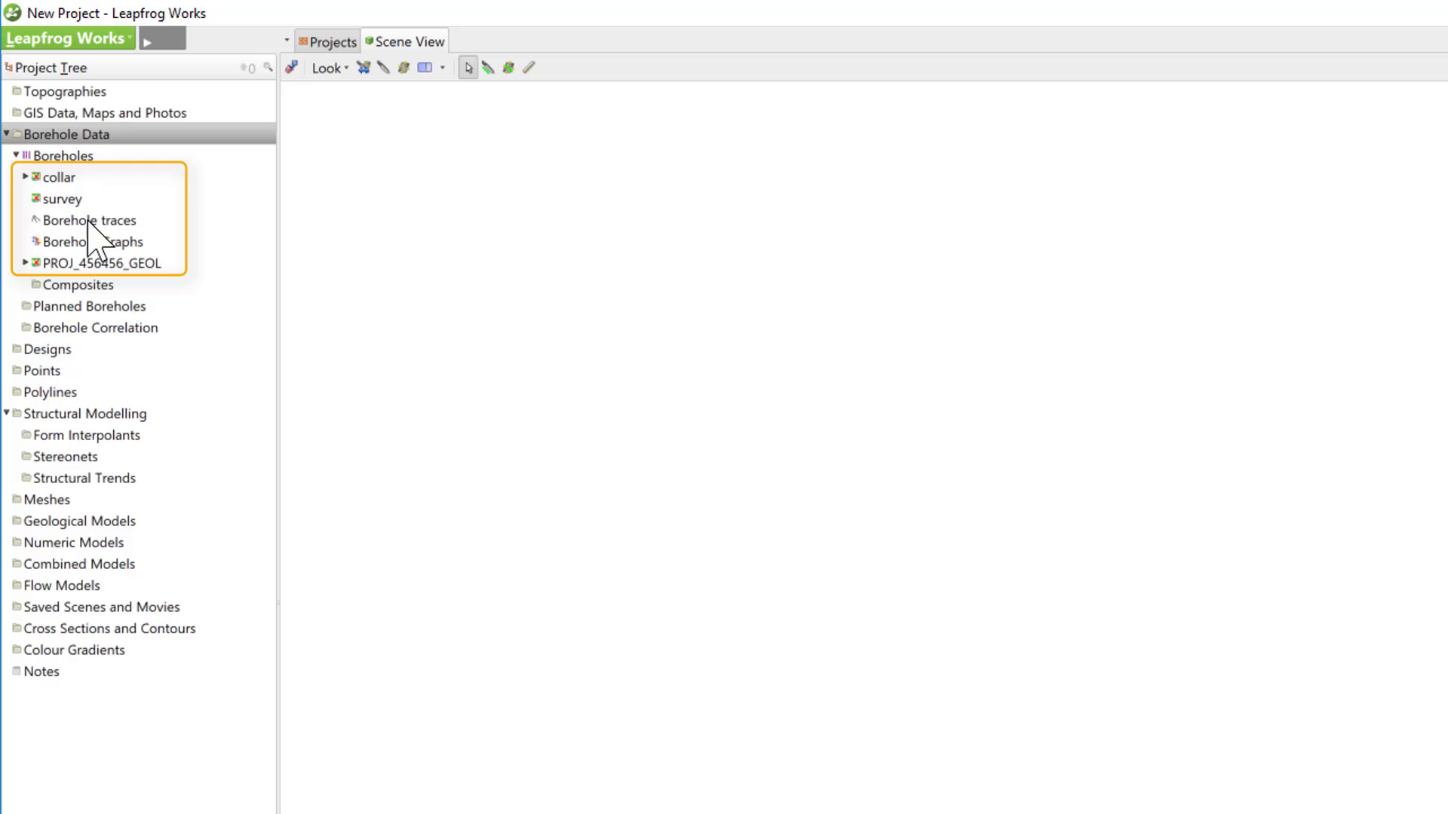
mouse_move(150, 191)
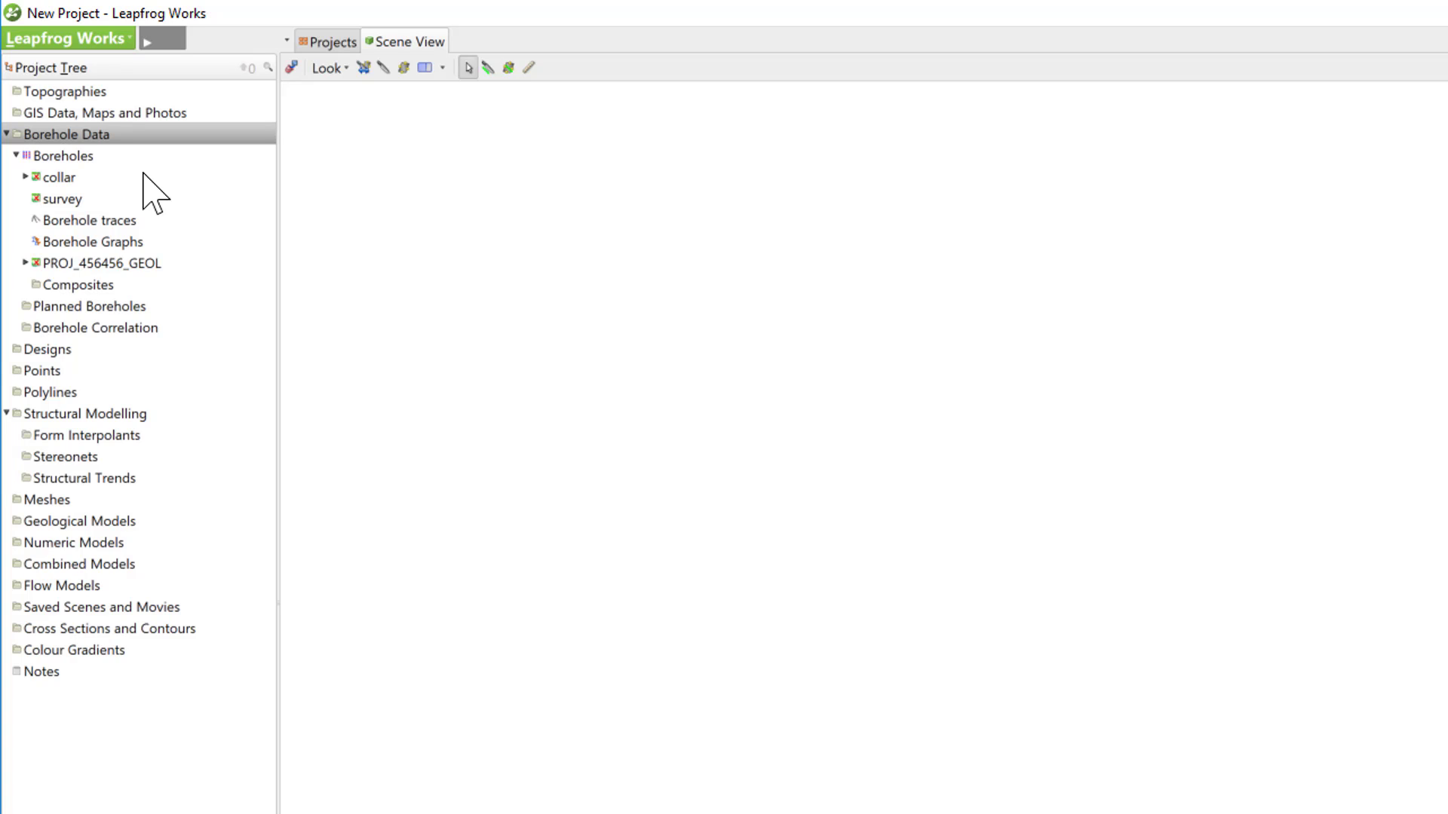
Add PROJ_456456_GEOL to the Scene View and zoom in on the traces.
left_click(104, 263)
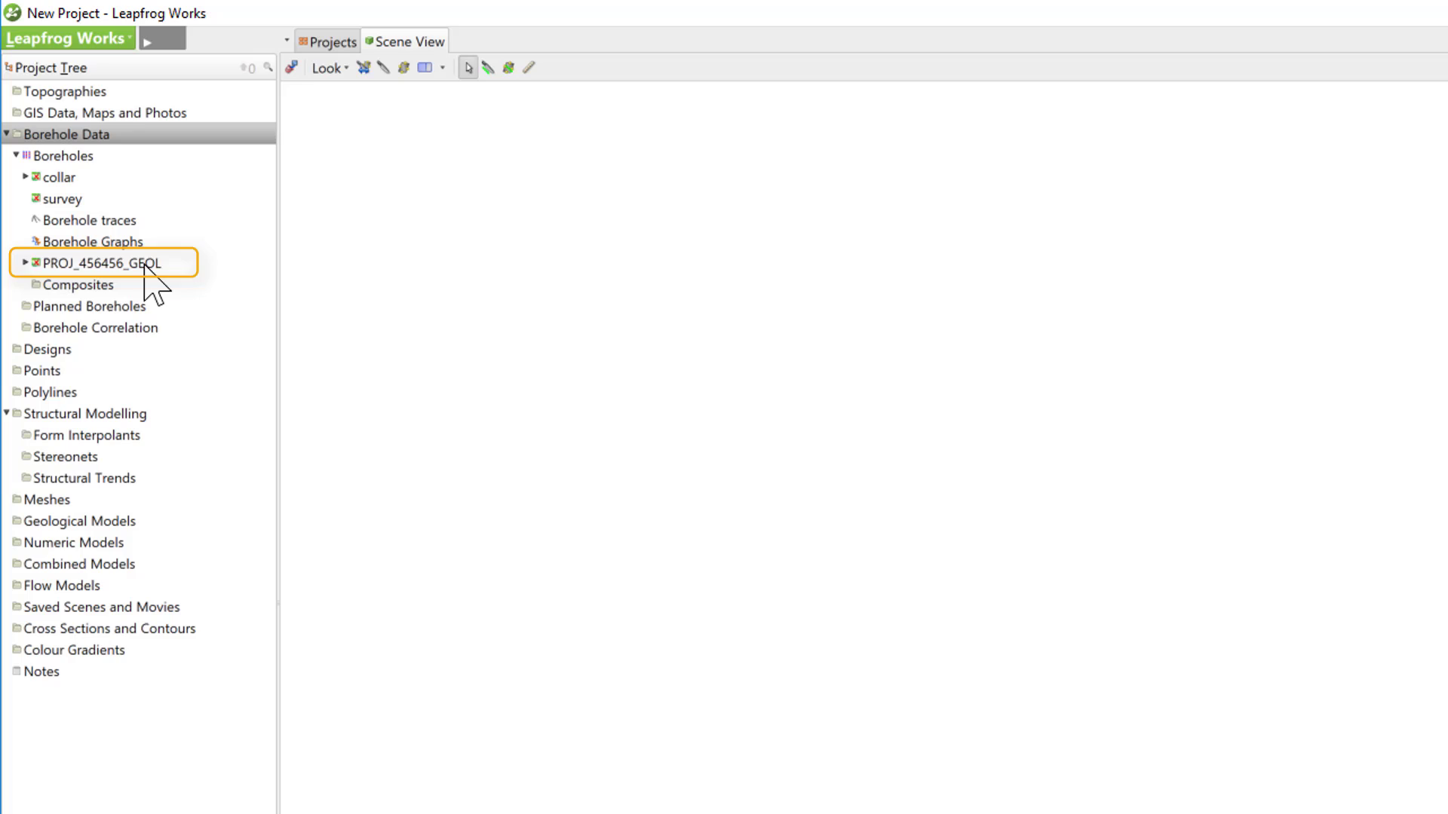
double_click(106, 262)
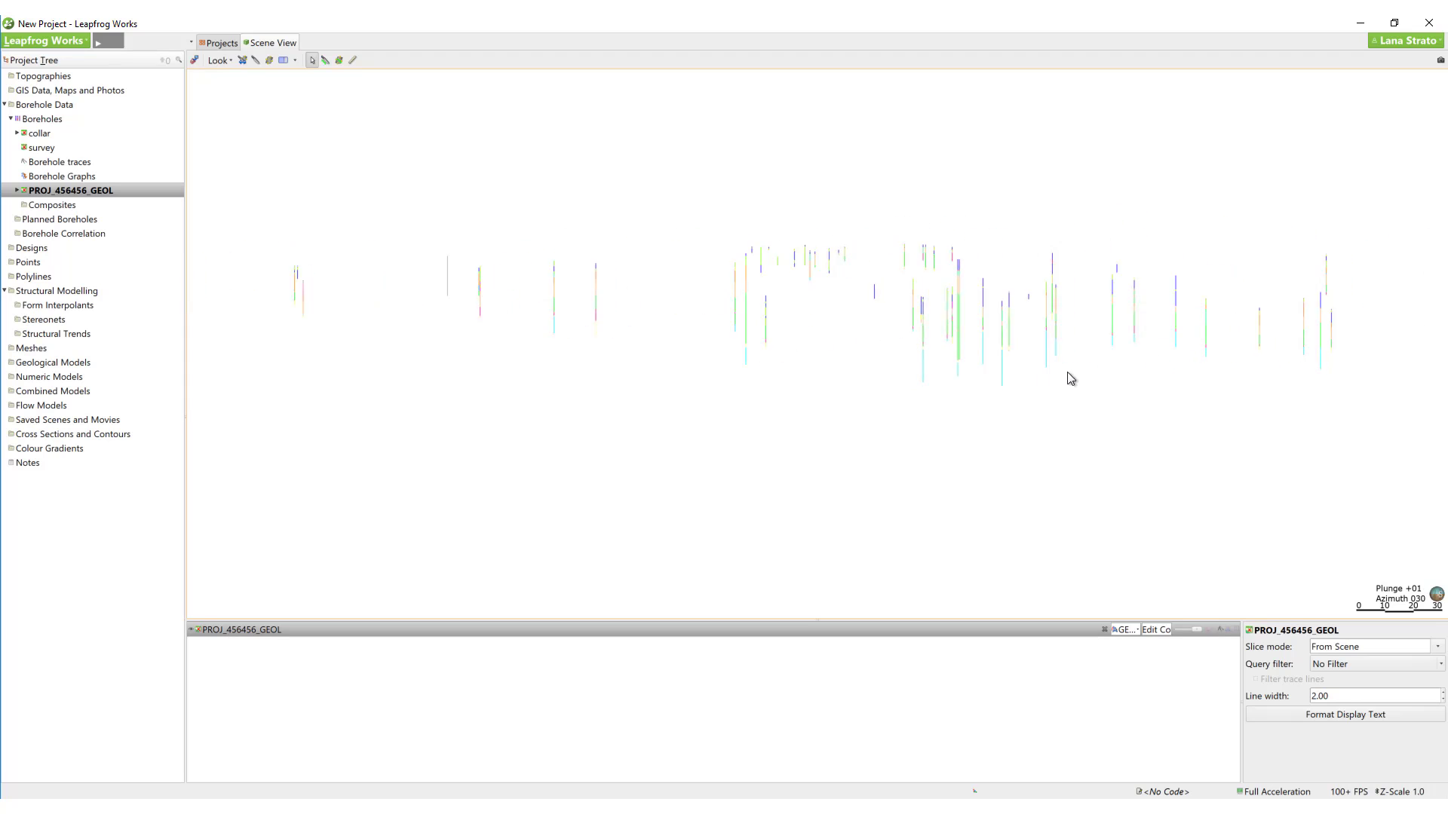
left_click_drag(1070, 379, 1038, 400)
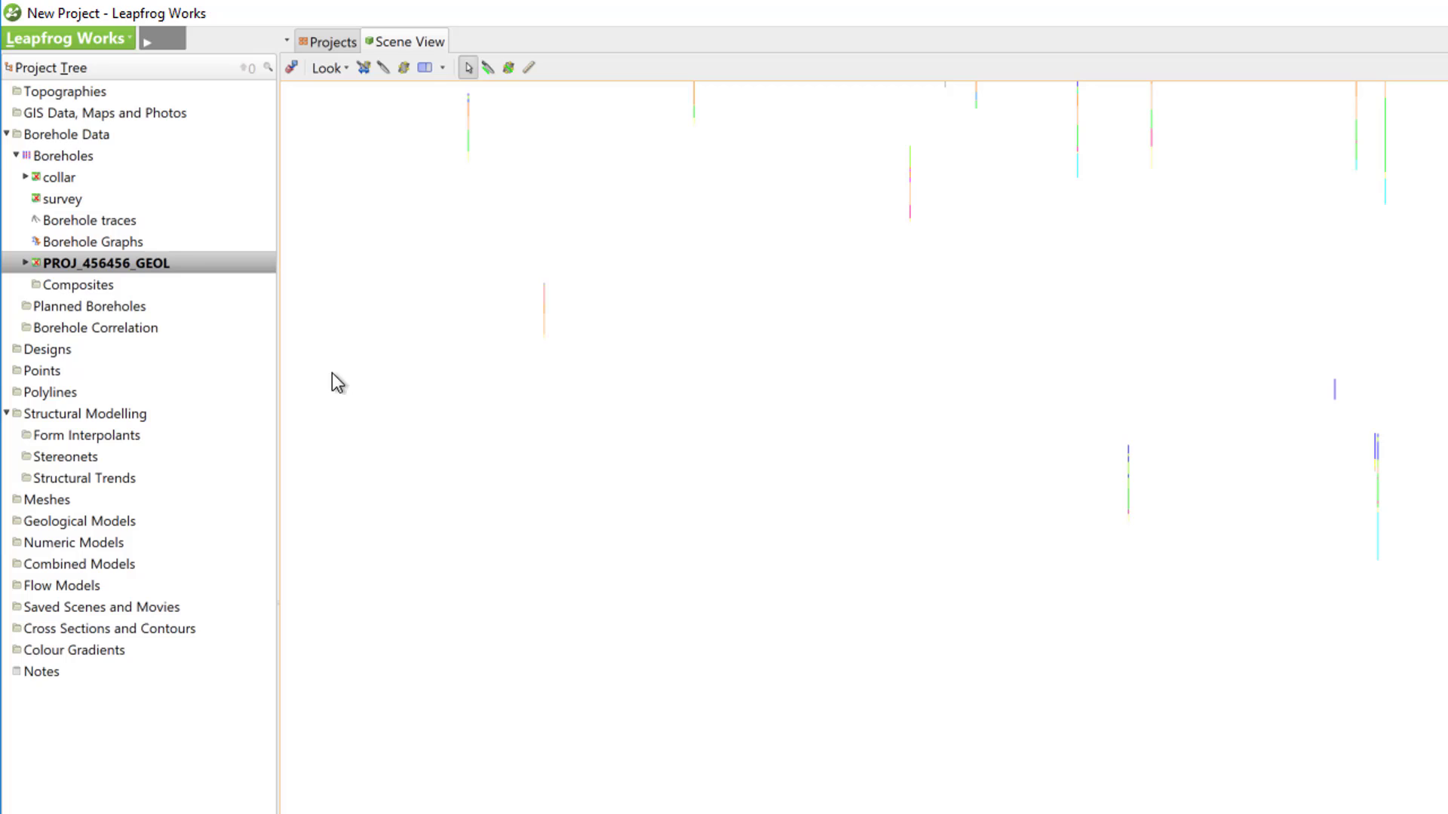
Import ISPT interval values from 456456.ags and choose ISPT_NVAL's import type.
right_click(67, 156)
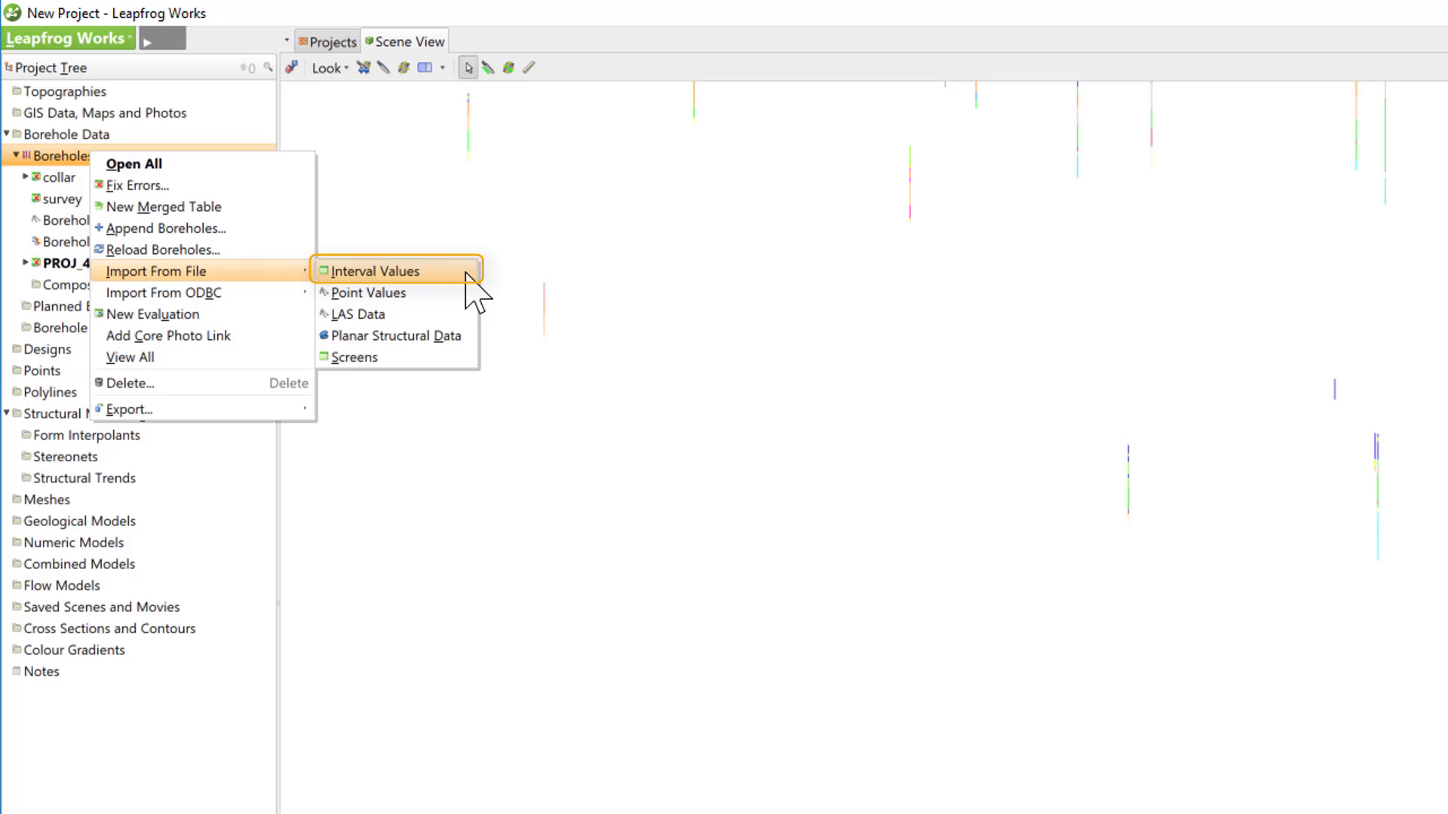
left_click(374, 271)
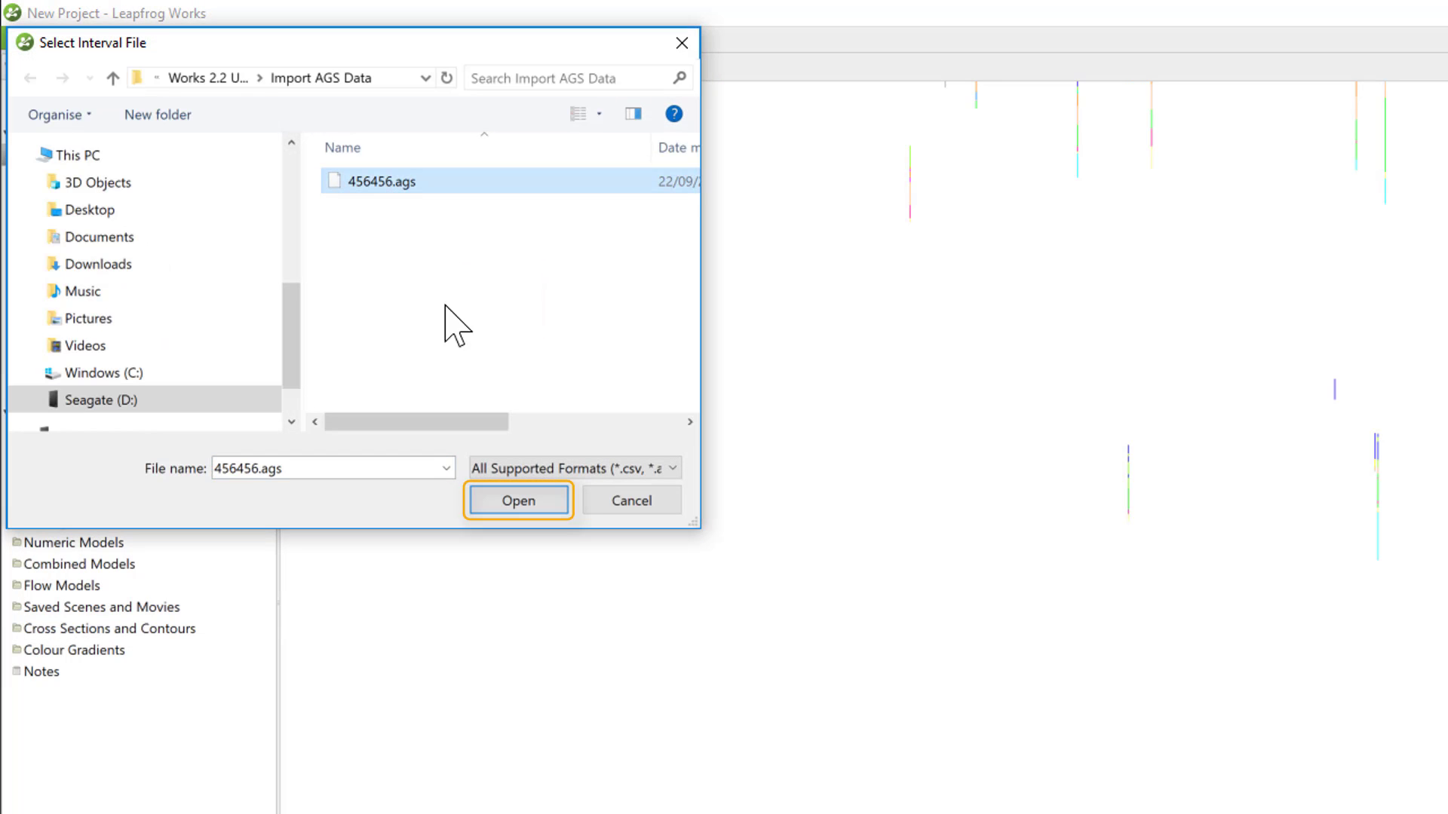
left_click(518, 500)
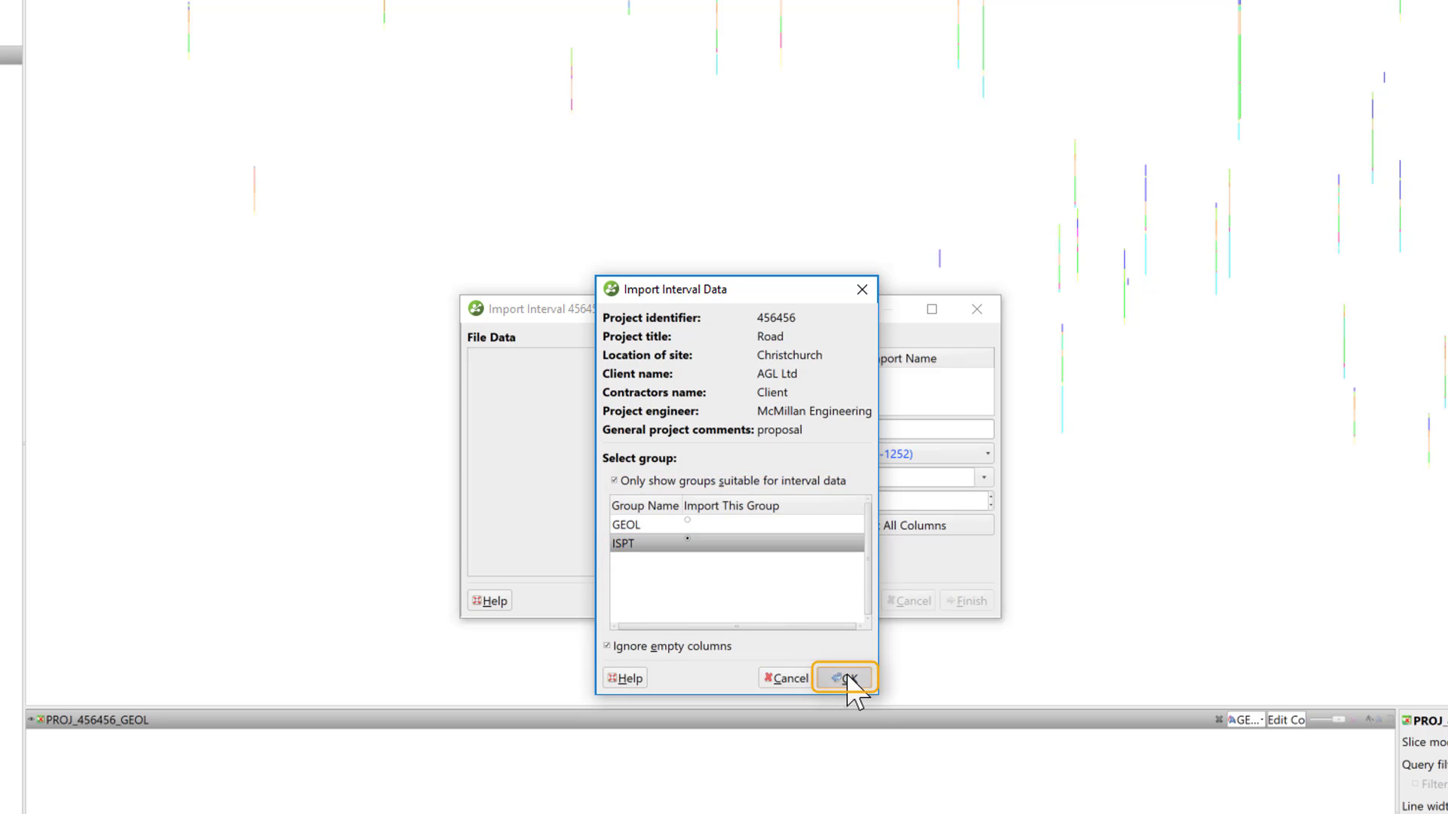
left_click(843, 678)
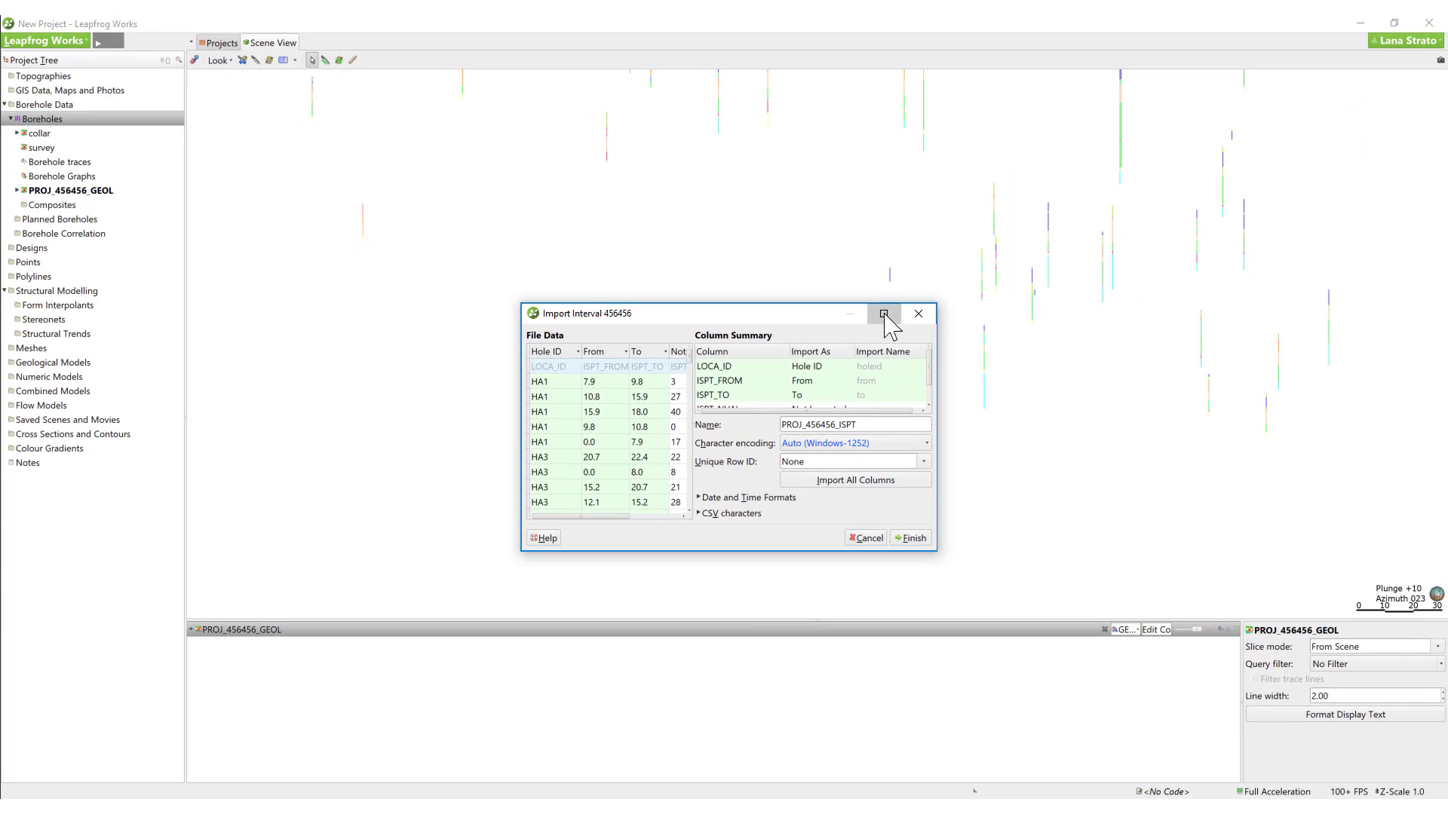
left_click(884, 314)
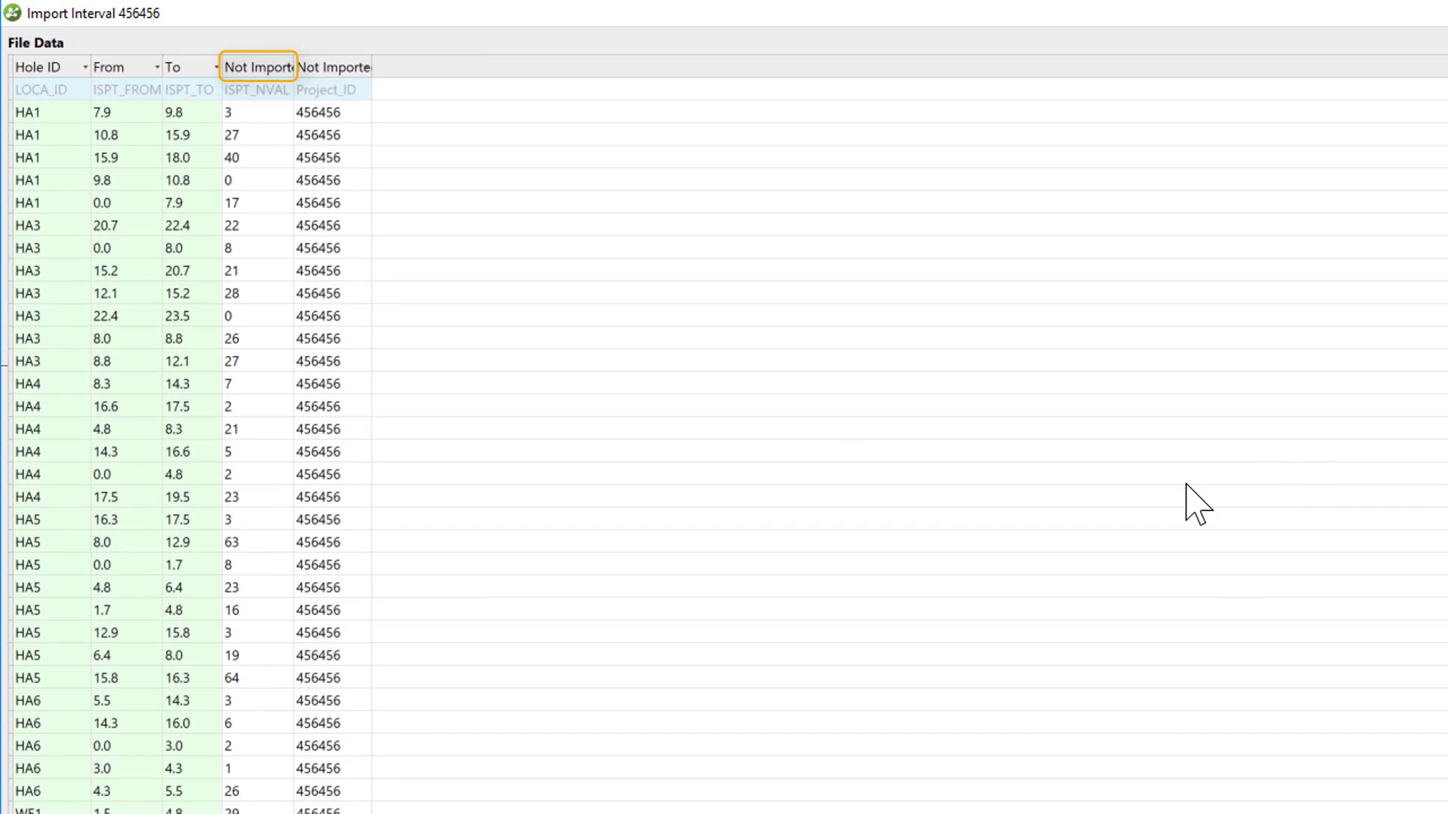
left_click(258, 66)
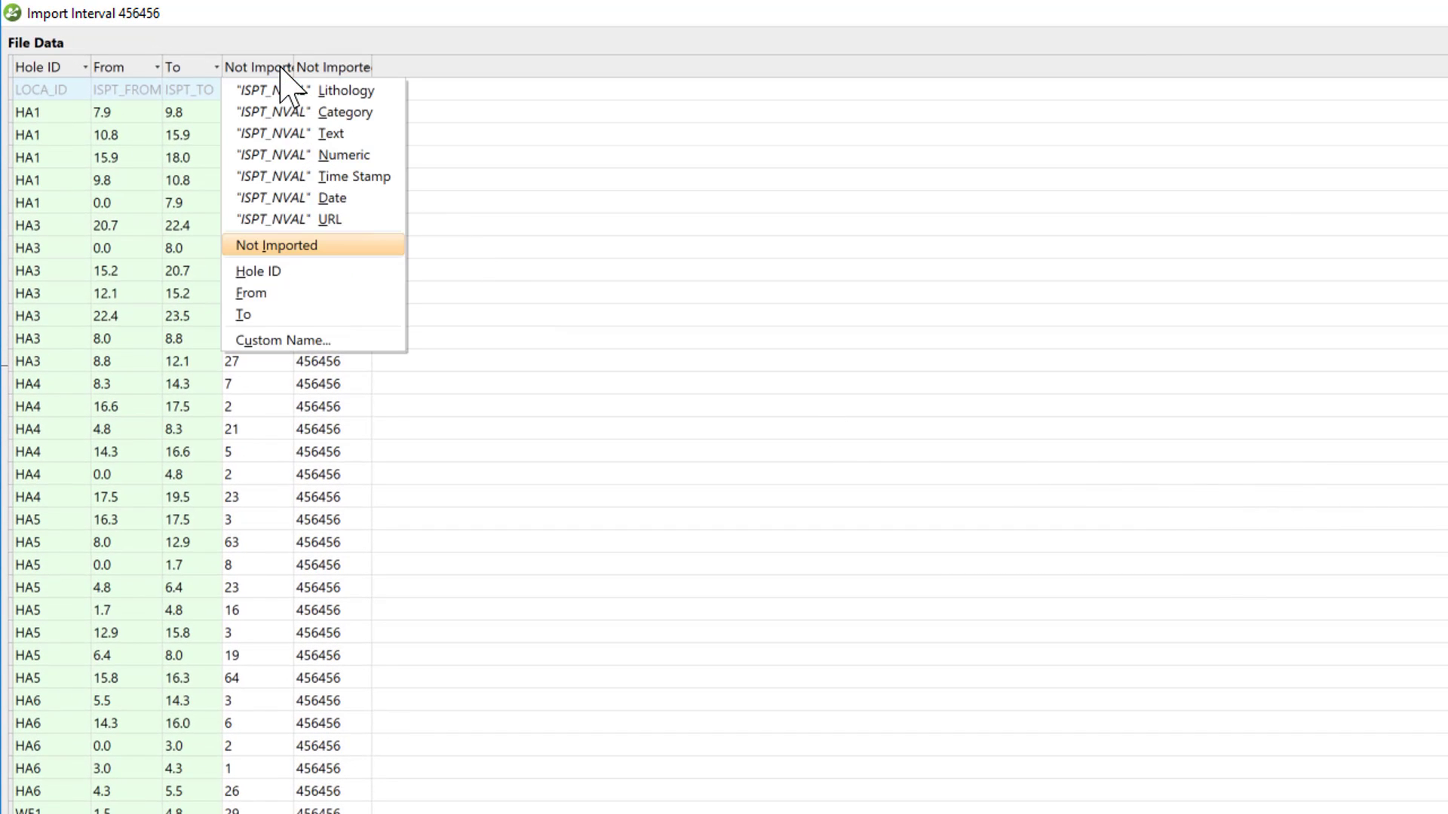